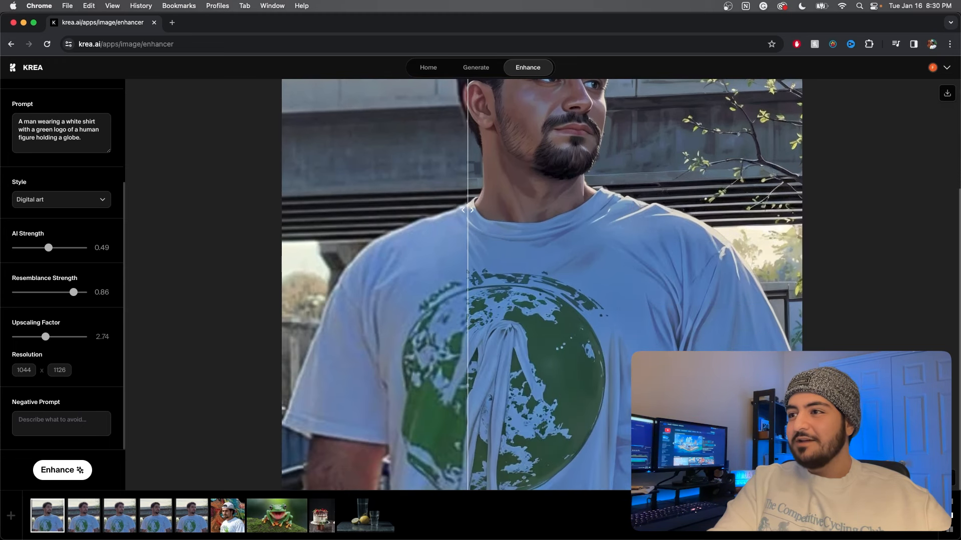
- Return to the Krea home page and scroll down to the Apps section
{"action": "left_click", "coordinate": [428, 67]}
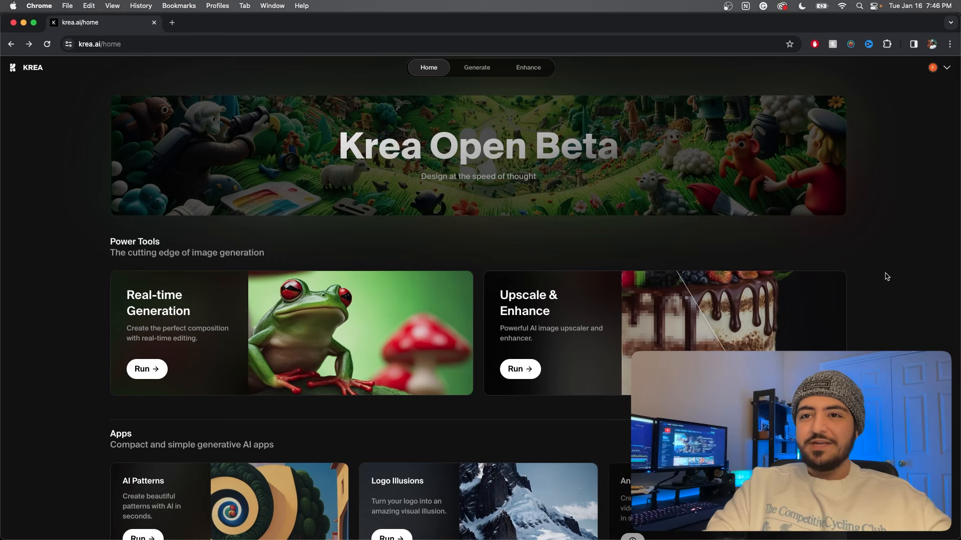
{"action": "scroll", "scroll_direction": "down", "scroll_amount": 3}
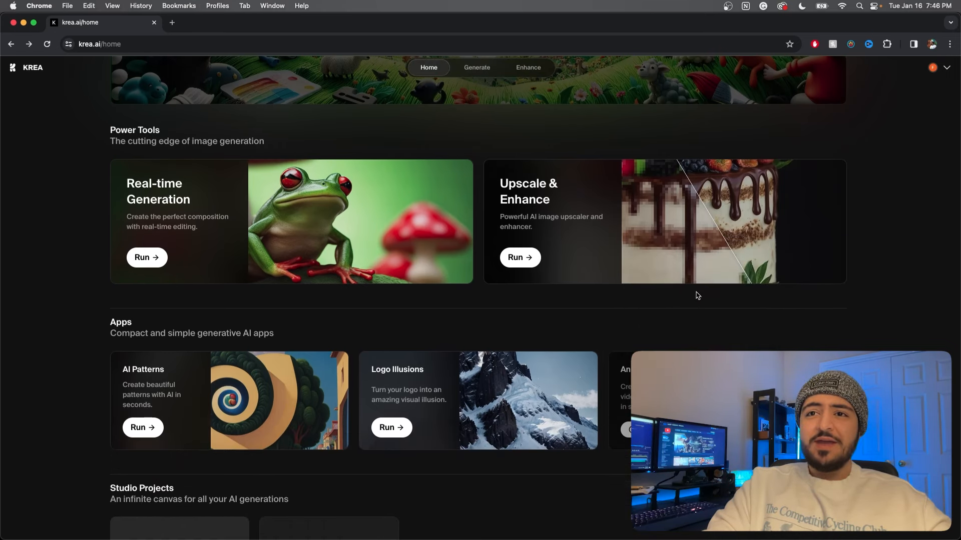
{"action": "mouse_move", "coordinate": [474, 381]}
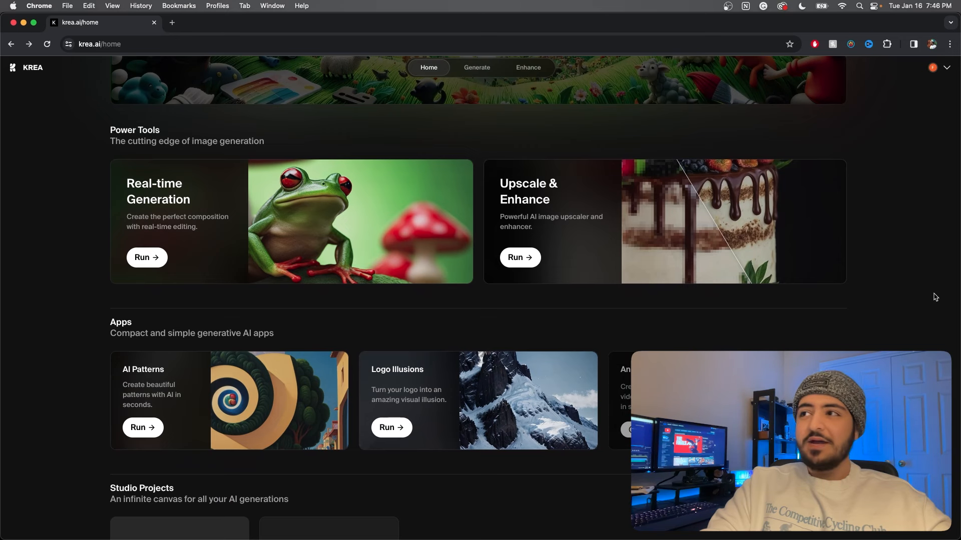
{"action": "scroll", "scroll_direction": "up", "scroll_amount": 3}
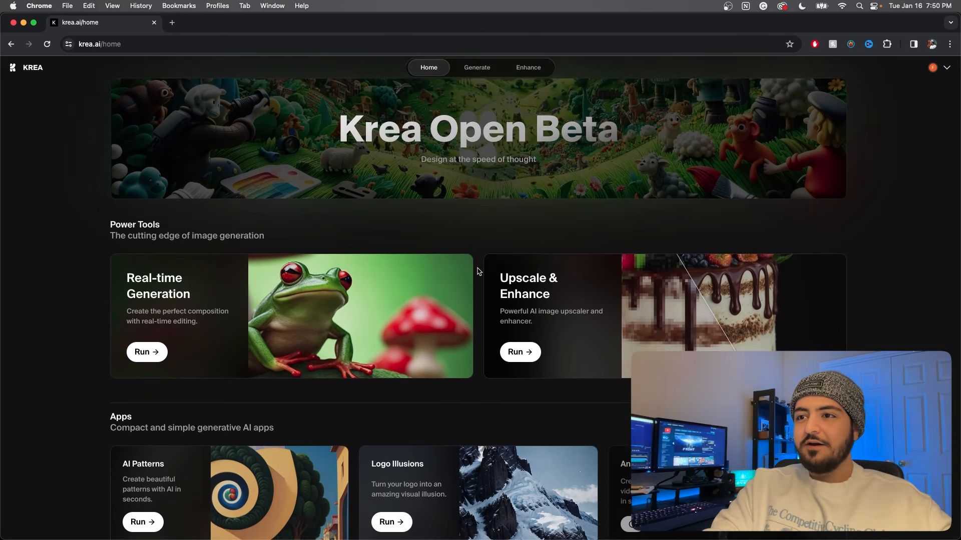
{"action": "scroll", "scroll_direction": "down", "scroll_amount": 3}
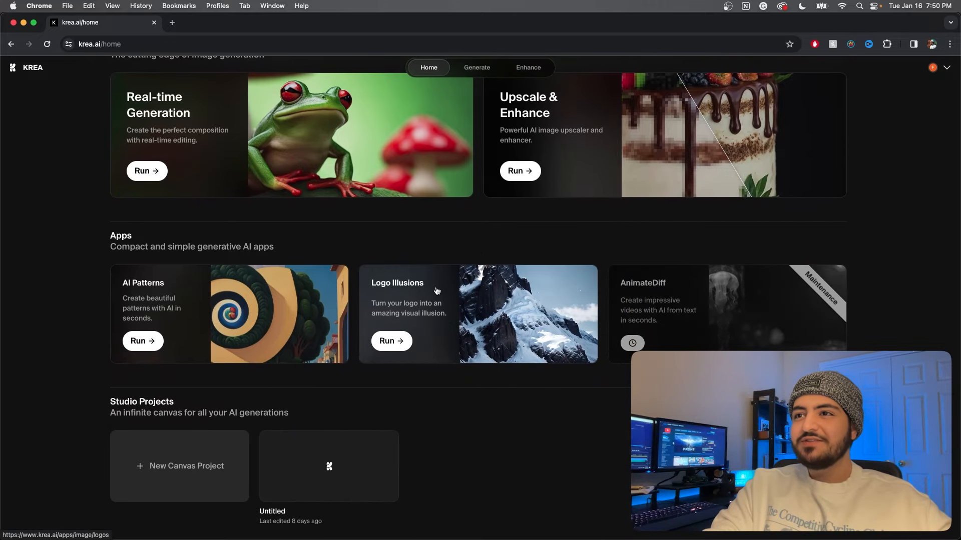
- Open Logo Illusions and generate steampunk-city illusions using the Apple logo
{"action": "left_click", "coordinate": [391, 342]}
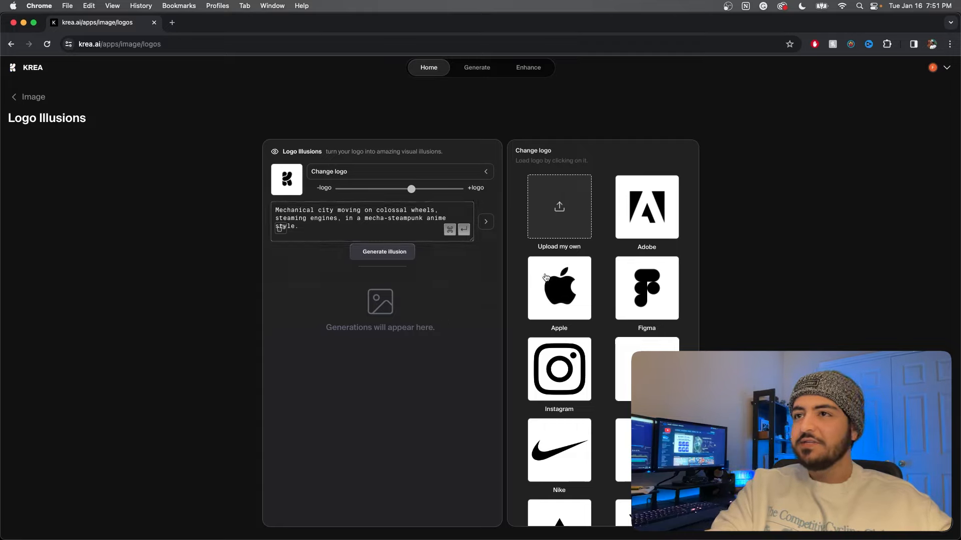
{"action": "left_click", "coordinate": [559, 288]}
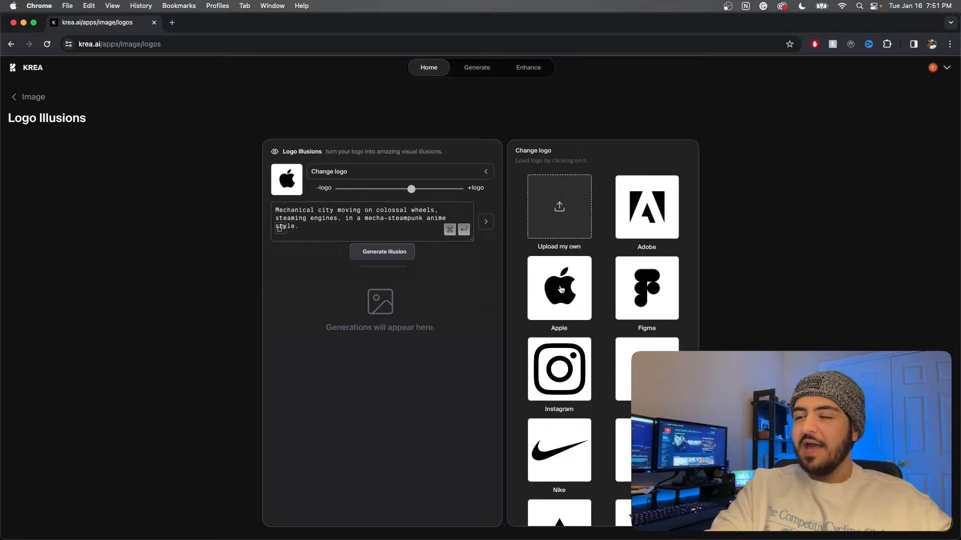
{"action": "left_click", "coordinate": [382, 252]}
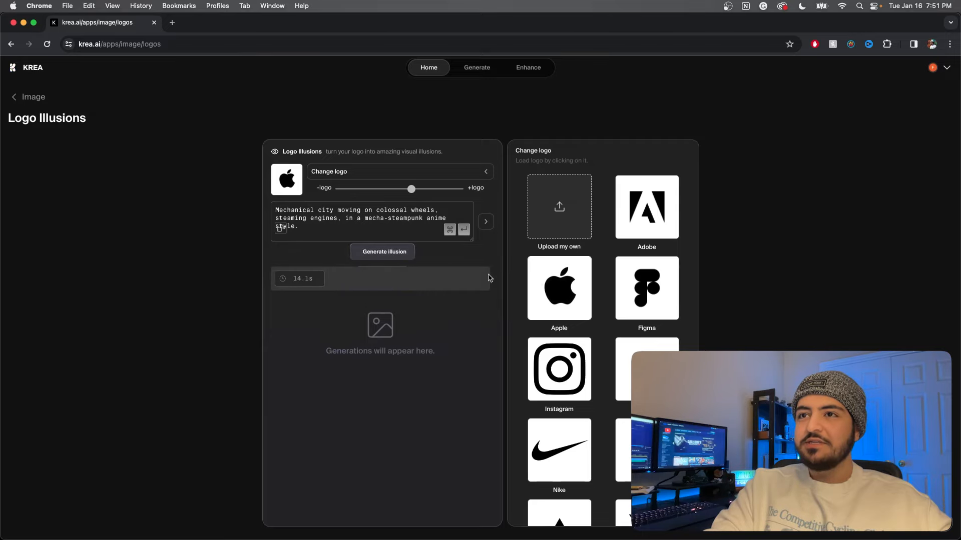
{"action": "left_click", "coordinate": [381, 252]}
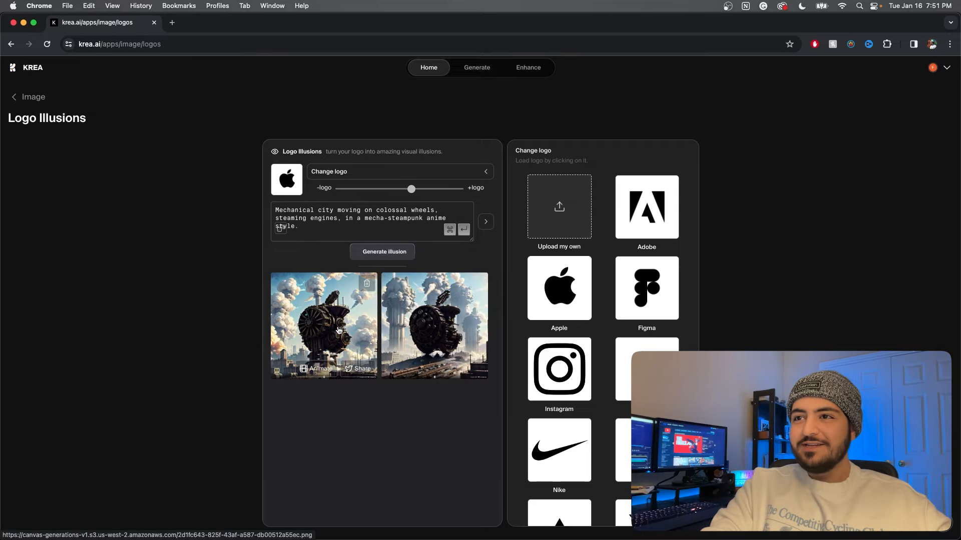
- View both steampunk illusions full size, returning to Logo Illusions after each
{"action": "left_click", "coordinate": [324, 325]}
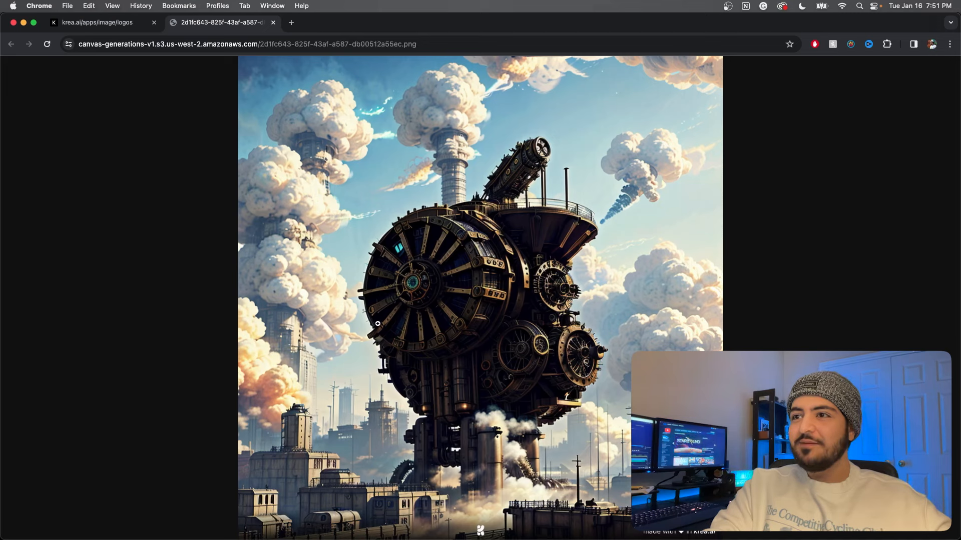
{"action": "mouse_move", "coordinate": [519, 238]}
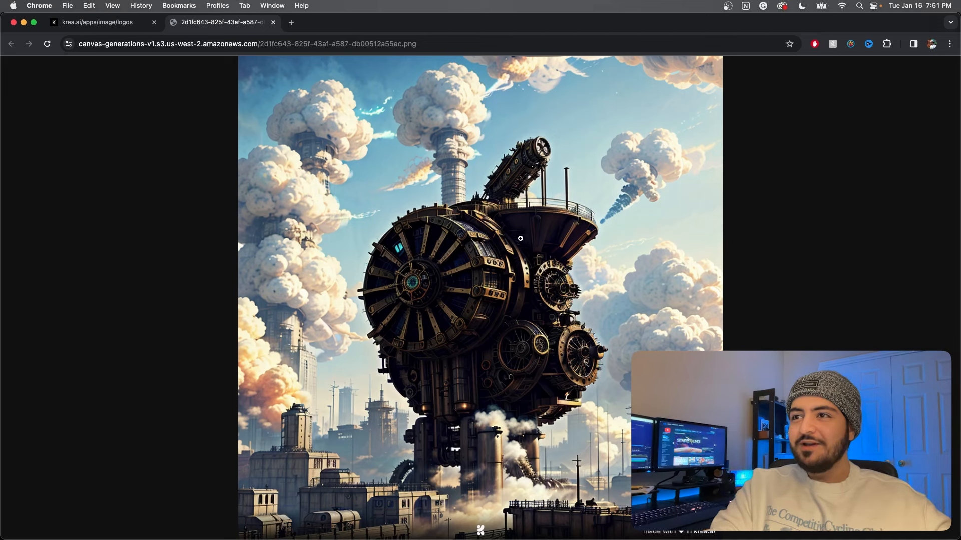
{"action": "left_click", "coordinate": [273, 22]}
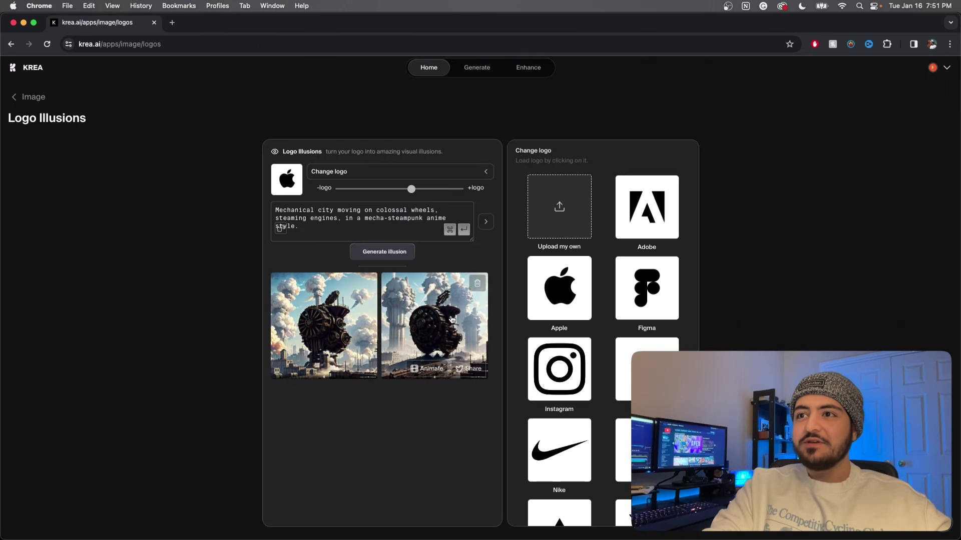
{"action": "left_click", "coordinate": [434, 326]}
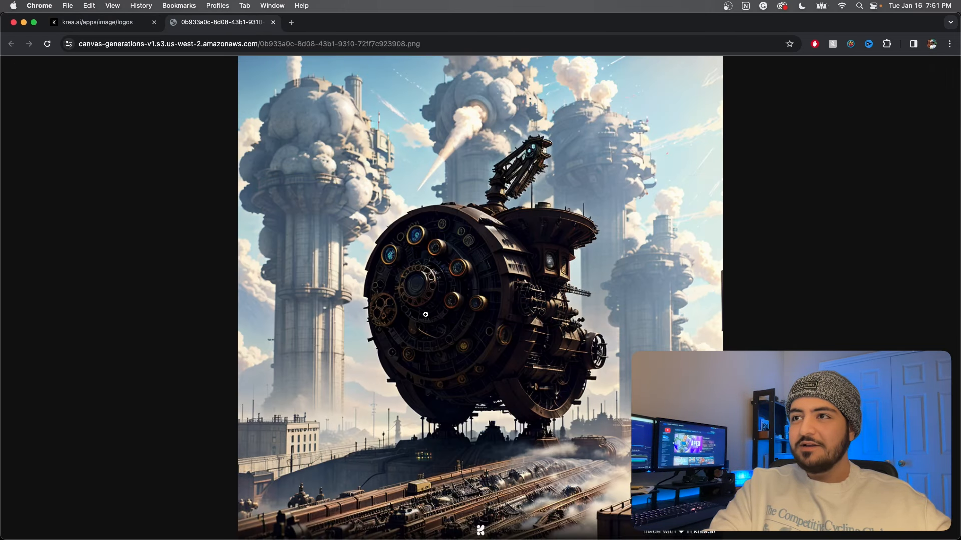
{"action": "mouse_move", "coordinate": [412, 153]}
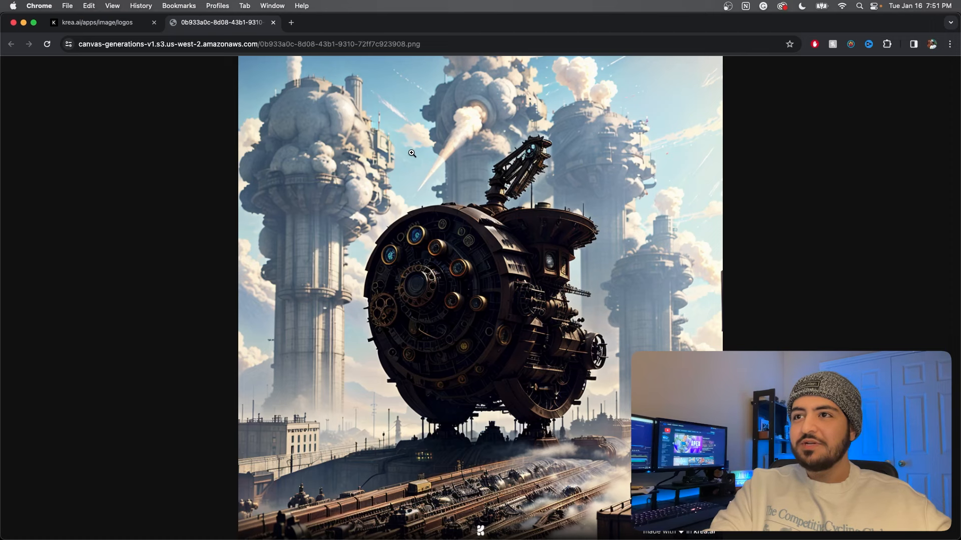
{"action": "left_click", "coordinate": [273, 22]}
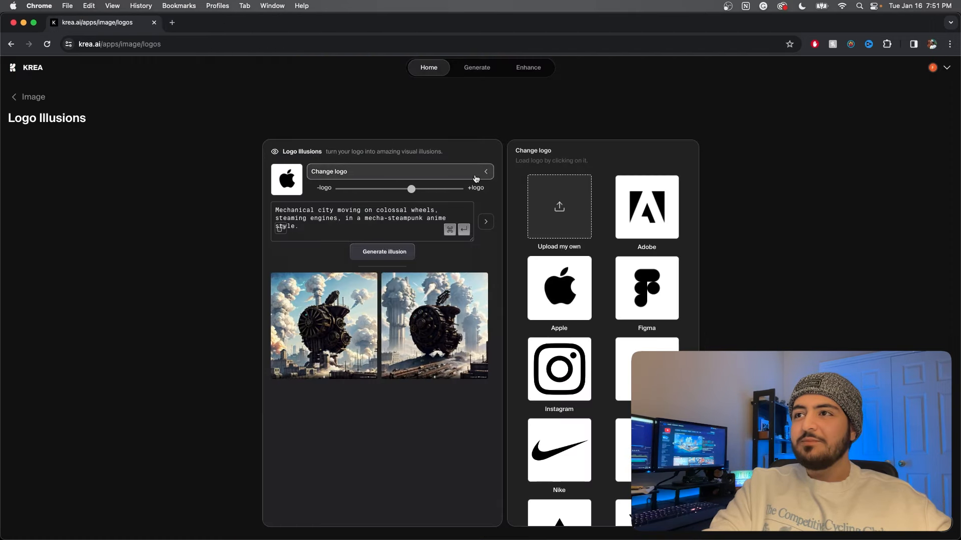
- Upload a custom fleur-de-lis logo, generate forest-spirit illusions, then load a random prompt
{"action": "left_click", "coordinate": [558, 207]}
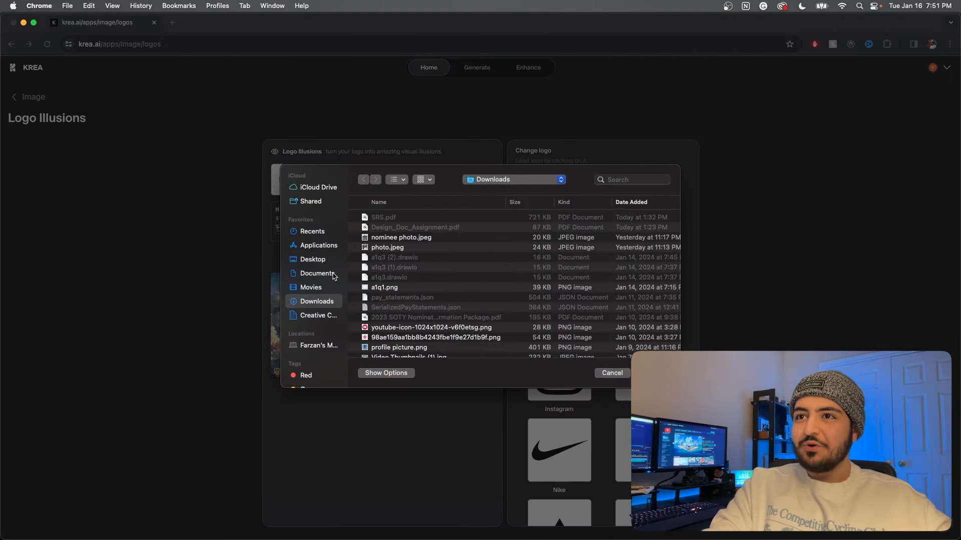
{"action": "left_click", "coordinate": [611, 372]}
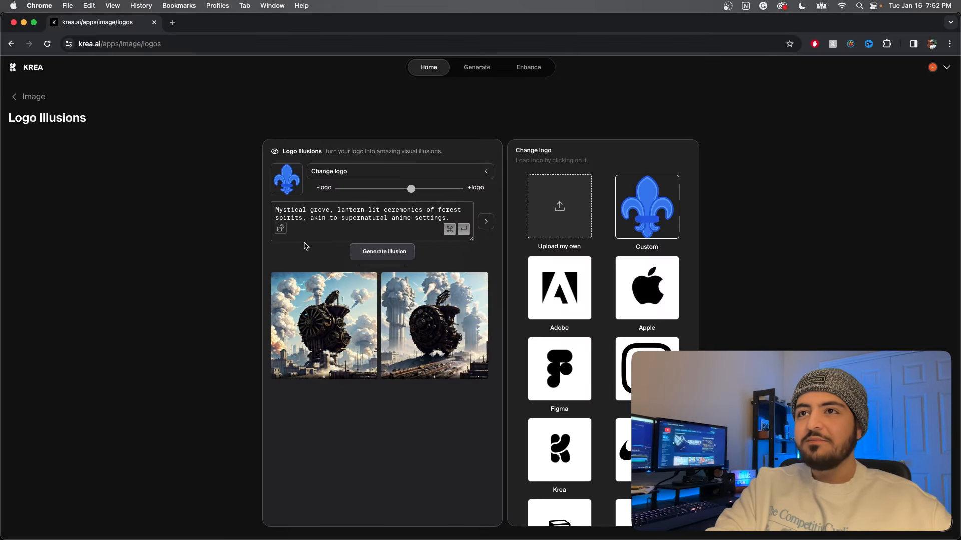
{"action": "left_click", "coordinate": [382, 251]}
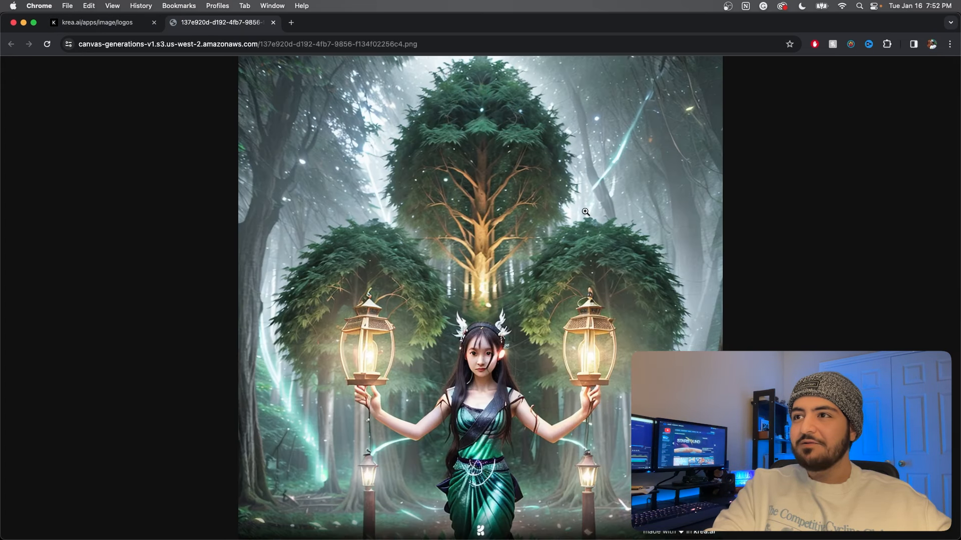
{"action": "mouse_move", "coordinate": [380, 160]}
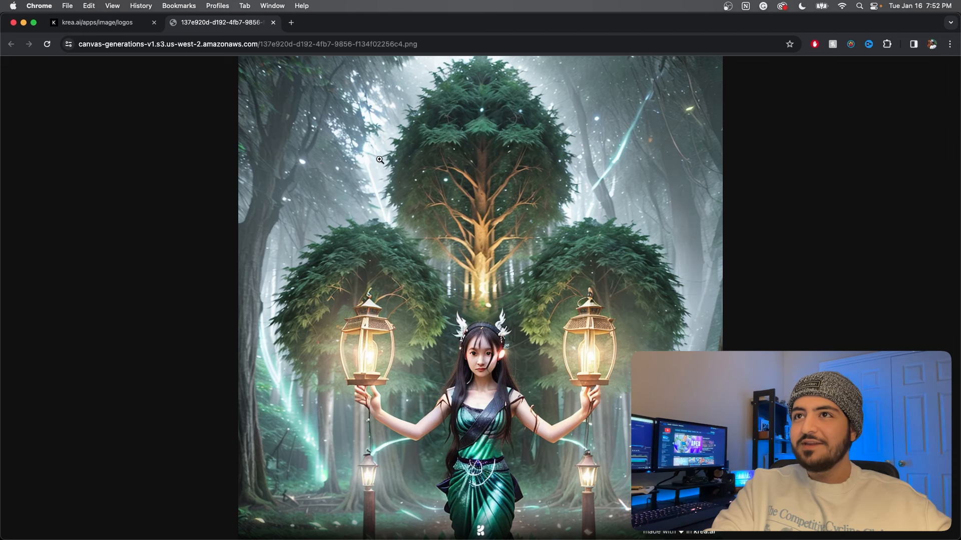
{"action": "left_click", "coordinate": [273, 22]}
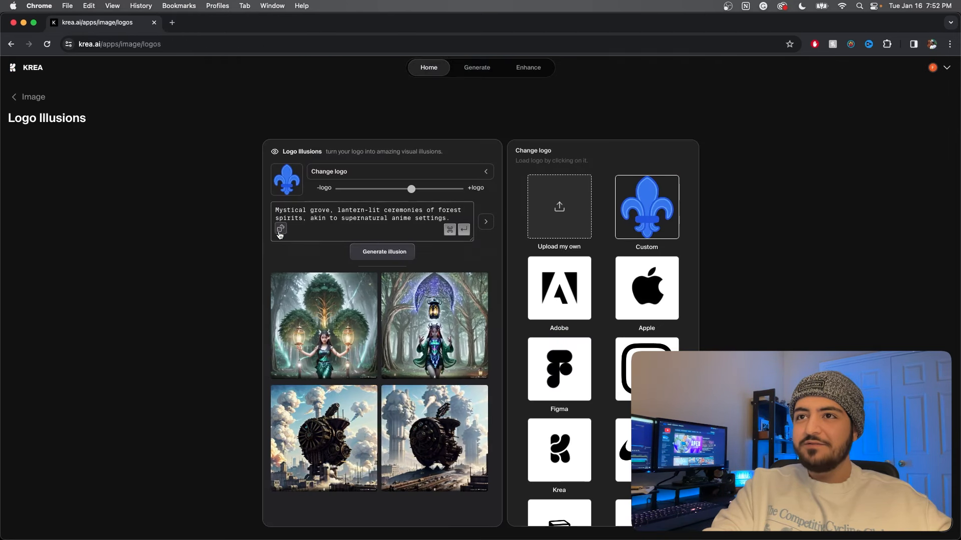
{"action": "left_click", "coordinate": [281, 229]}
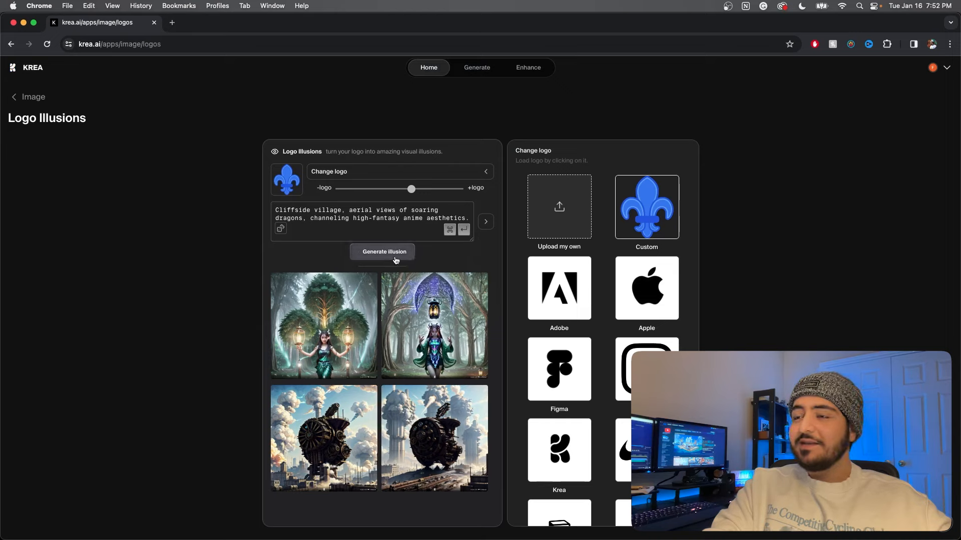
- Generate cliffside dragon-village illusions with the X logo and view one full size
{"action": "scroll", "scroll_direction": "down", "scroll_amount": 3}
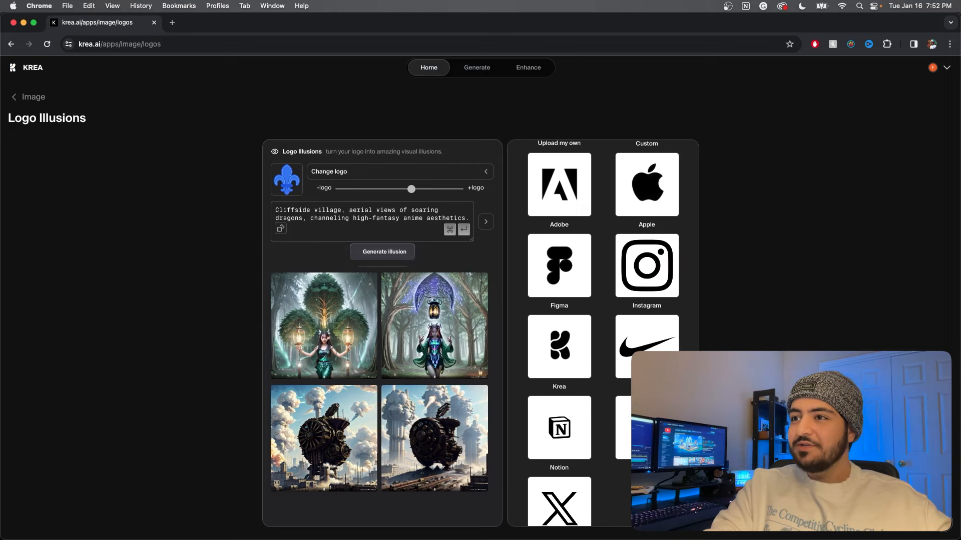
{"action": "scroll", "scroll_direction": "down", "scroll_amount": 3}
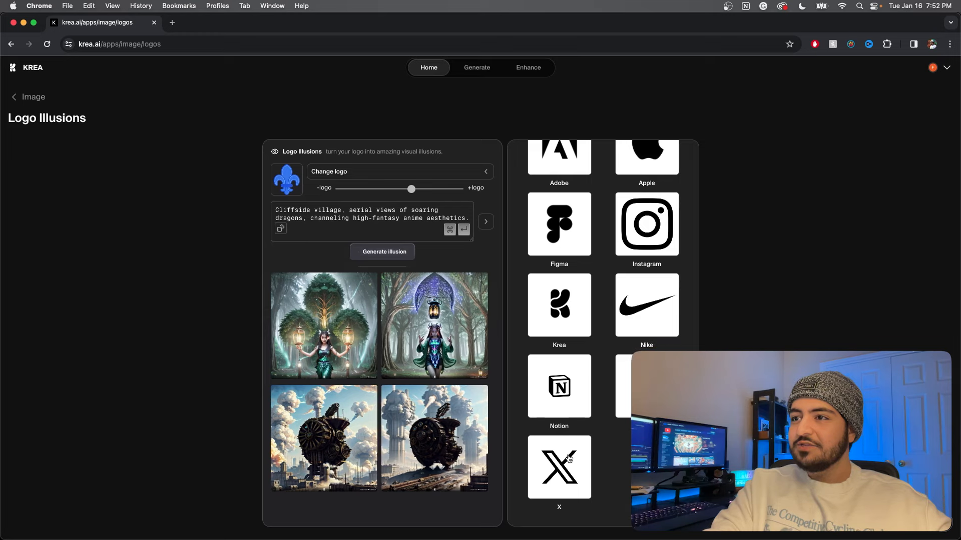
{"action": "left_click", "coordinate": [559, 466]}
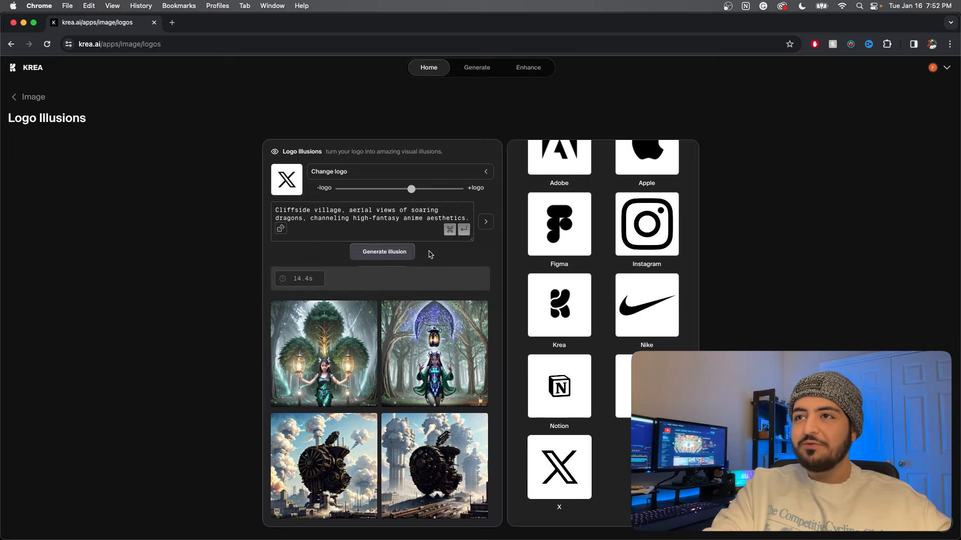
{"action": "left_click", "coordinate": [383, 251]}
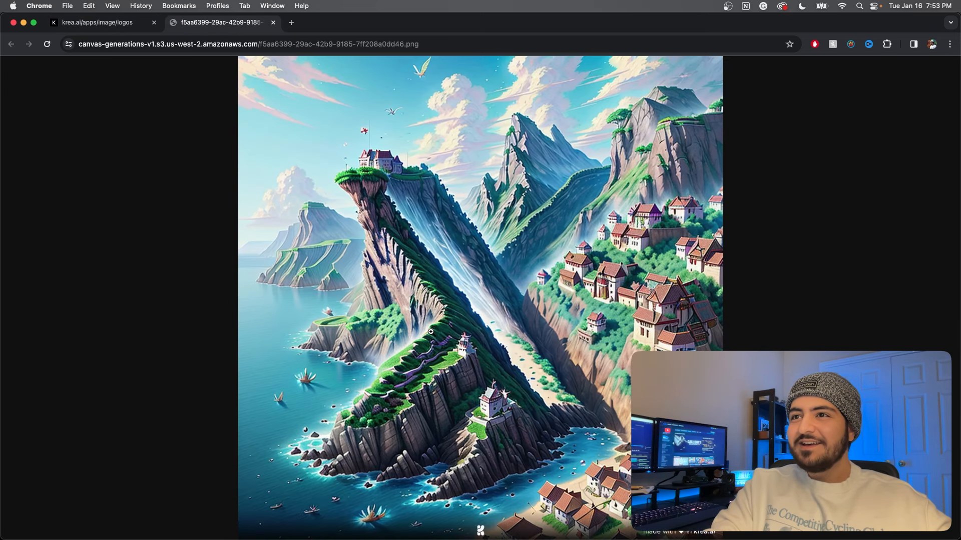
{"action": "mouse_move", "coordinate": [415, 226]}
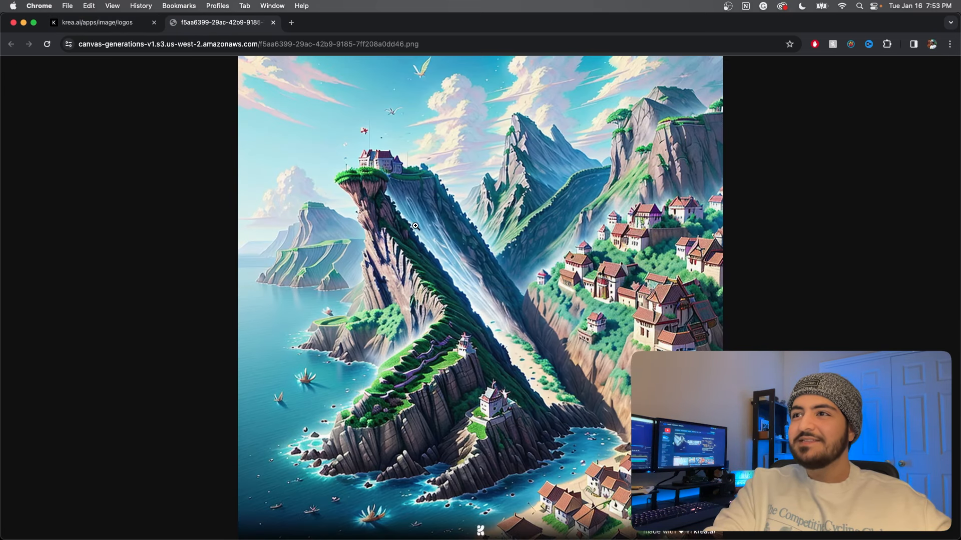
{"action": "mouse_move", "coordinate": [371, 249]}
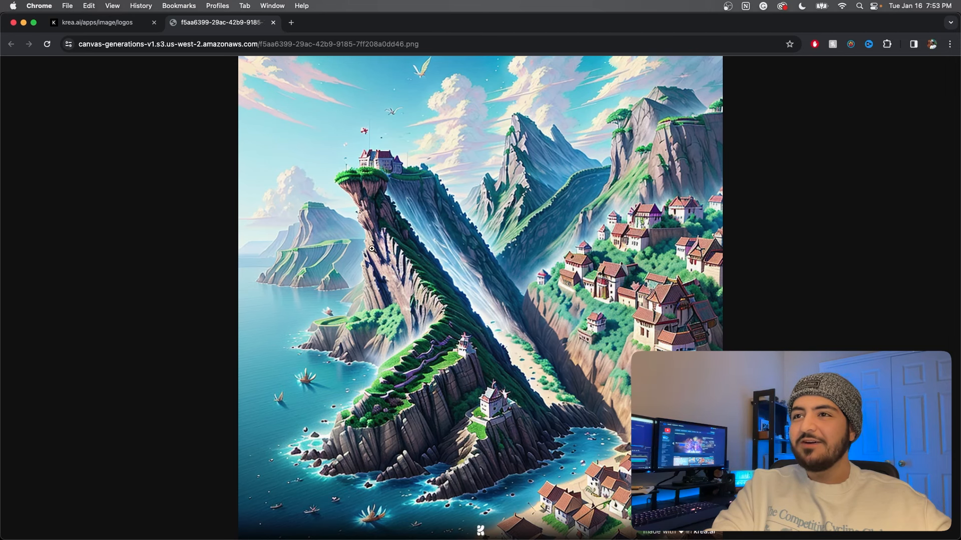
{"action": "left_click", "coordinate": [273, 22]}
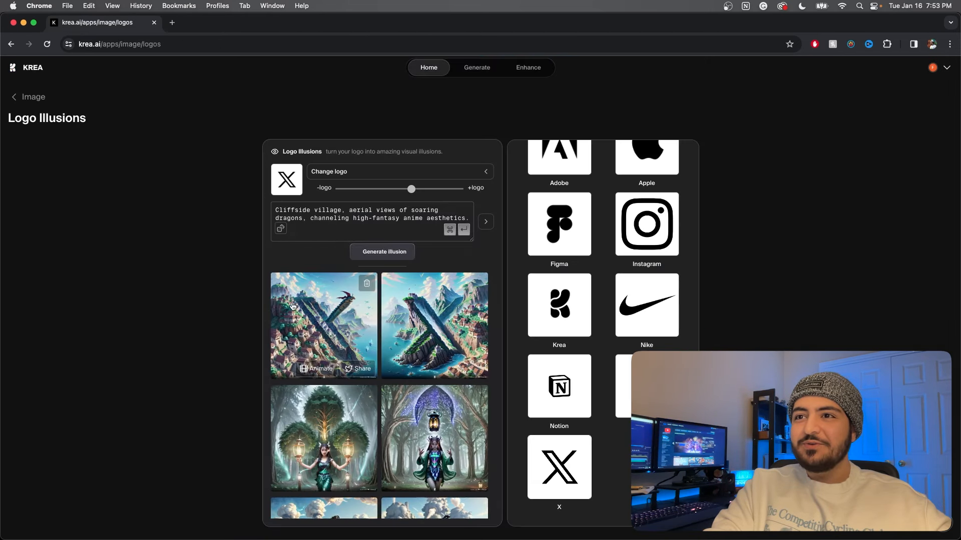
{"action": "left_click", "coordinate": [323, 325]}
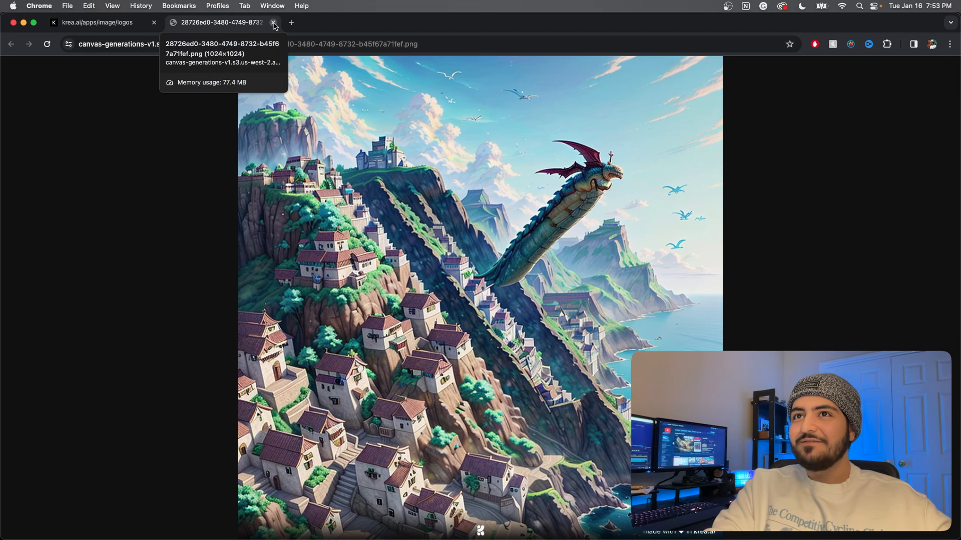
{"action": "left_click", "coordinate": [273, 23]}
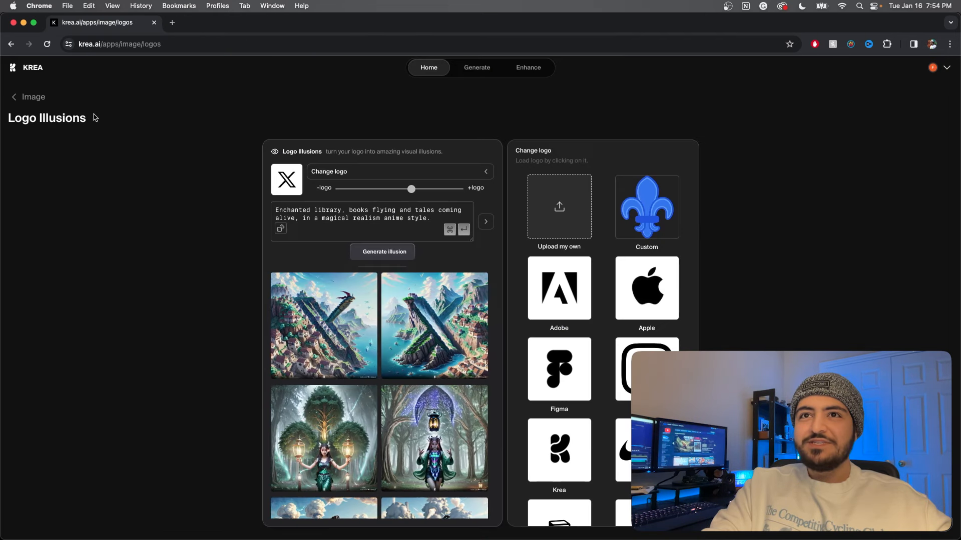
- Return home and launch Real-time Generation from Power Tools
{"action": "left_click", "coordinate": [429, 68]}
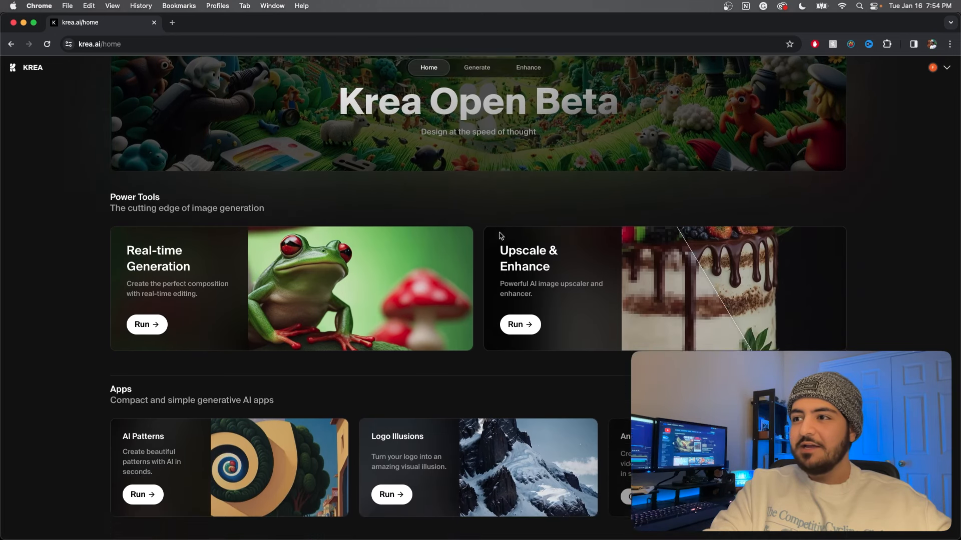
{"action": "scroll", "scroll_direction": "down", "scroll_amount": 3}
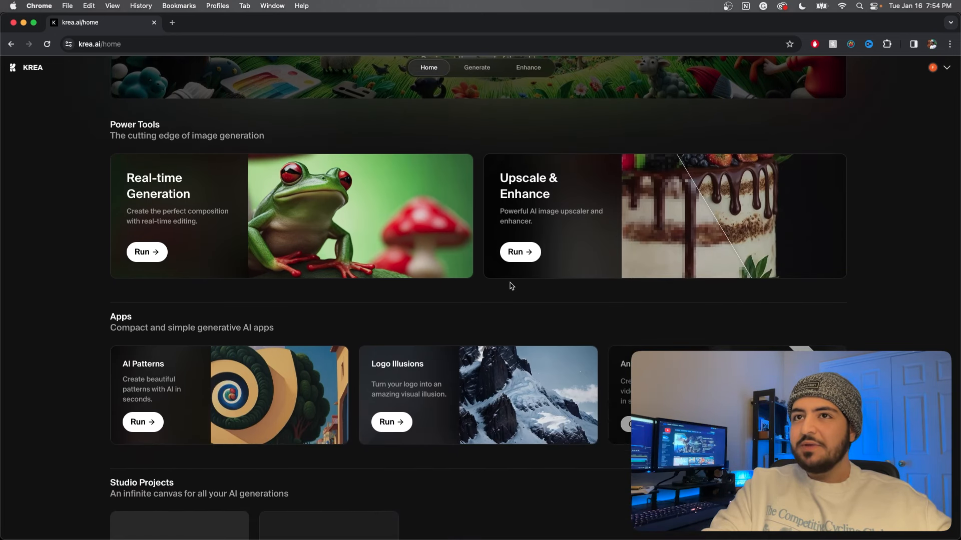
{"action": "left_click", "coordinate": [146, 252]}
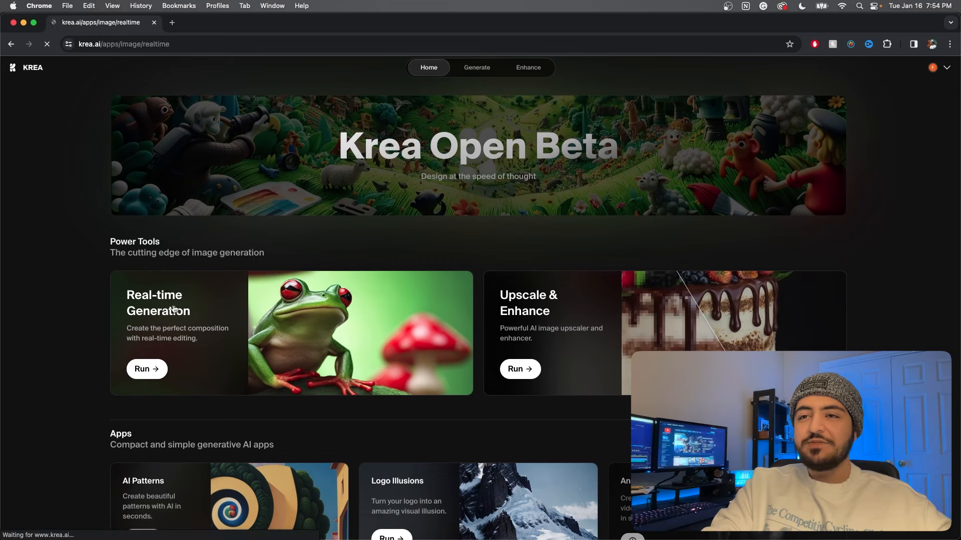
- Start the real-time canvas, try Cinematic and Product styles, and load two random prompts
{"action": "left_click", "coordinate": [147, 369]}
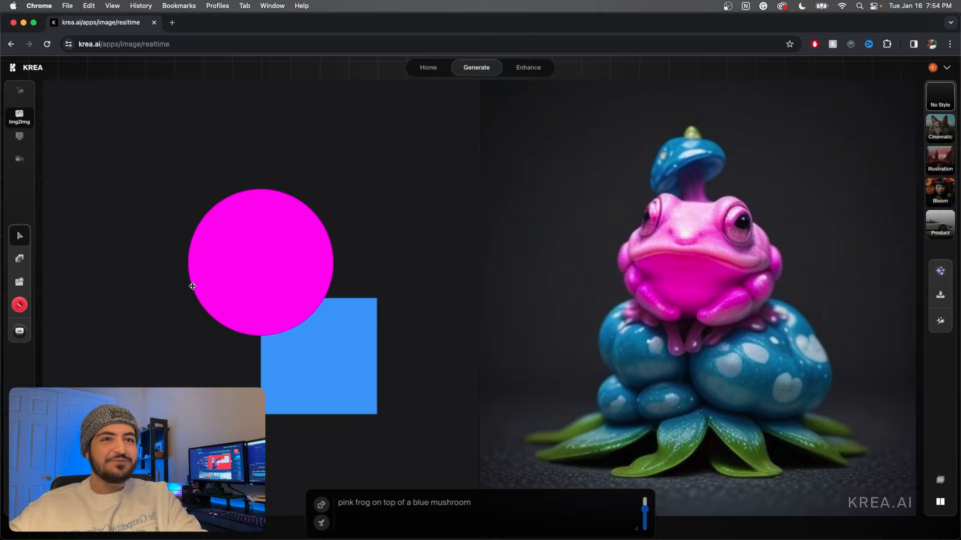
{"action": "mouse_move", "coordinate": [19, 283]}
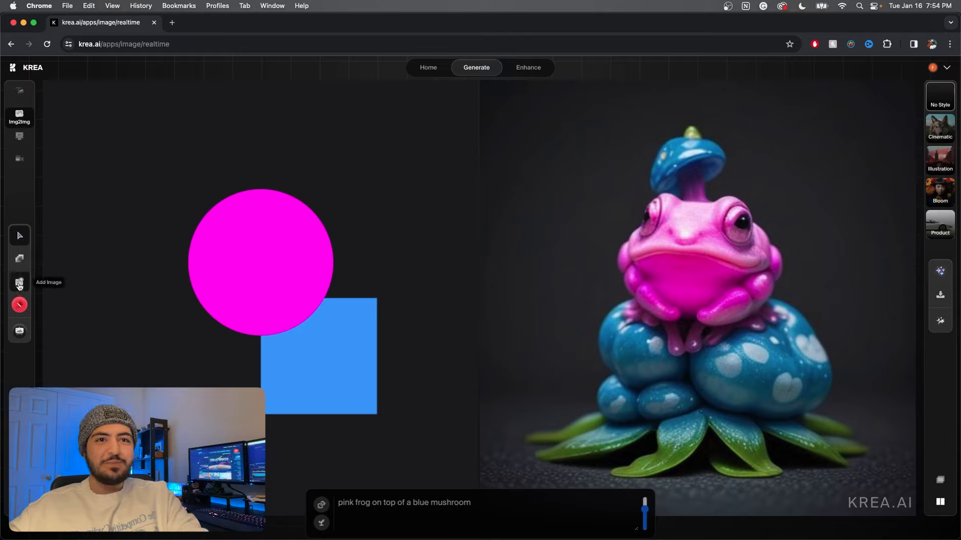
{"action": "mouse_move", "coordinate": [550, 319]}
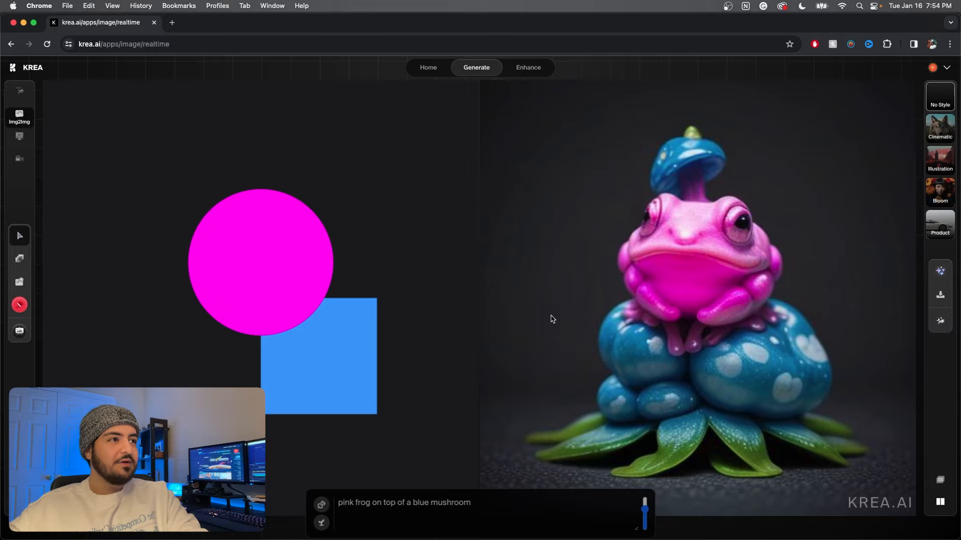
{"action": "mouse_move", "coordinate": [751, 262]}
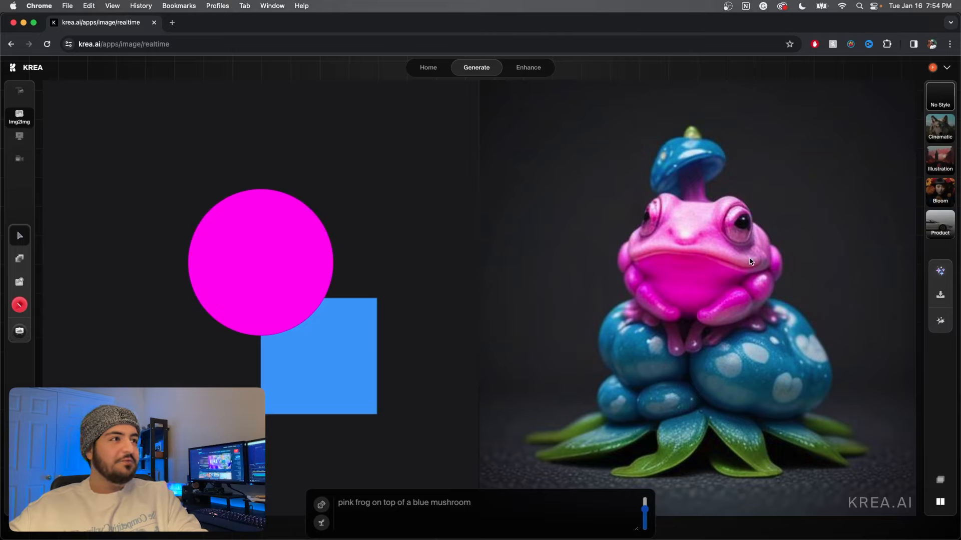
{"action": "mouse_move", "coordinate": [940, 272]}
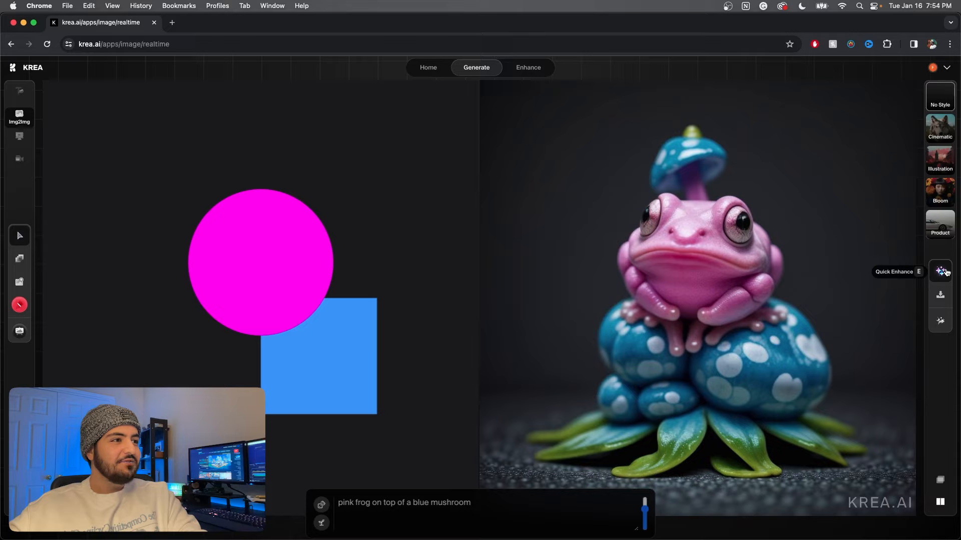
{"action": "mouse_move", "coordinate": [940, 321]}
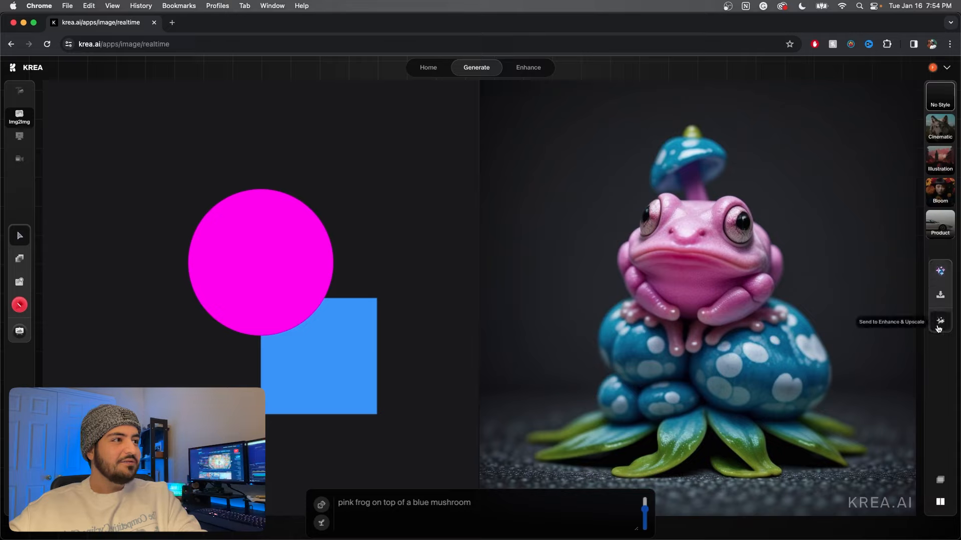
{"action": "mouse_move", "coordinate": [944, 130]}
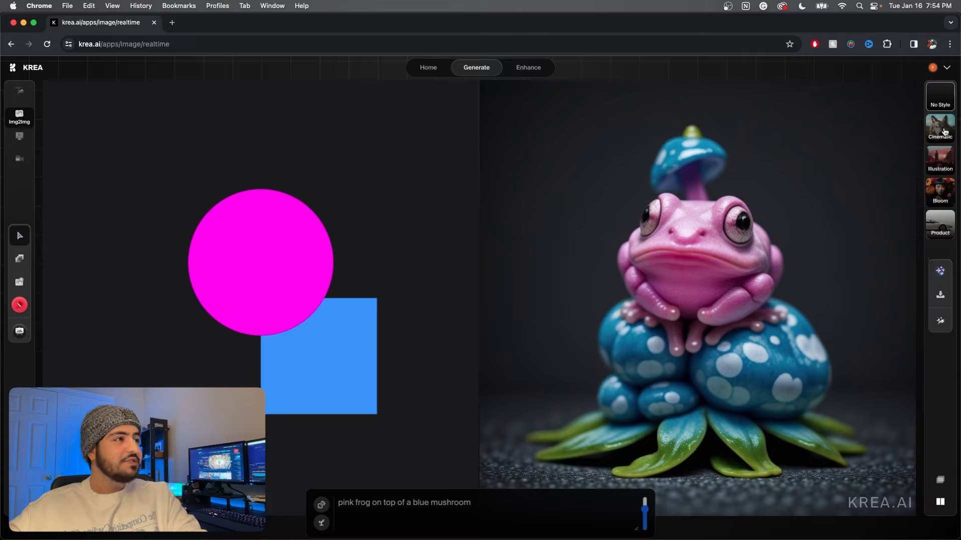
{"action": "left_click", "coordinate": [939, 127]}
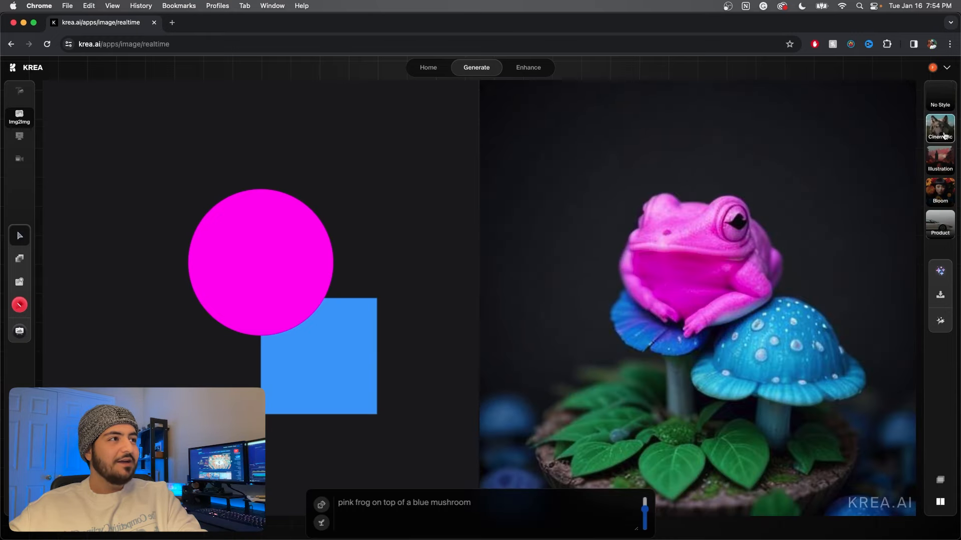
{"action": "left_click", "coordinate": [939, 159]}
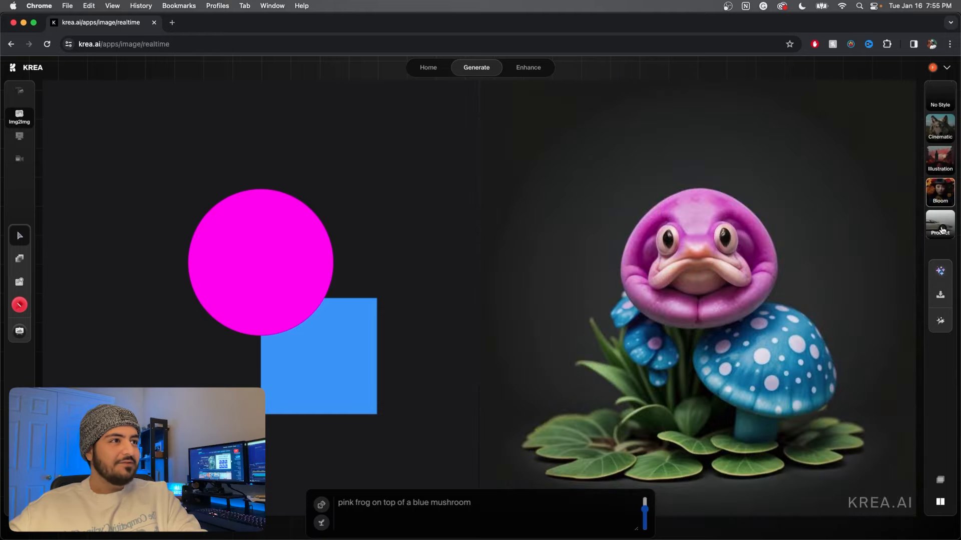
{"action": "left_click", "coordinate": [321, 505]}
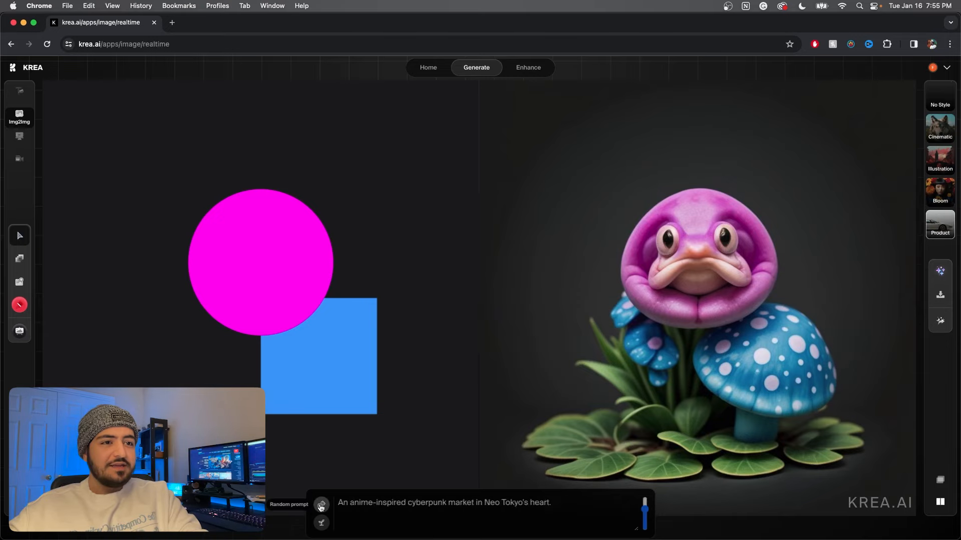
{"action": "left_click", "coordinate": [320, 504]}
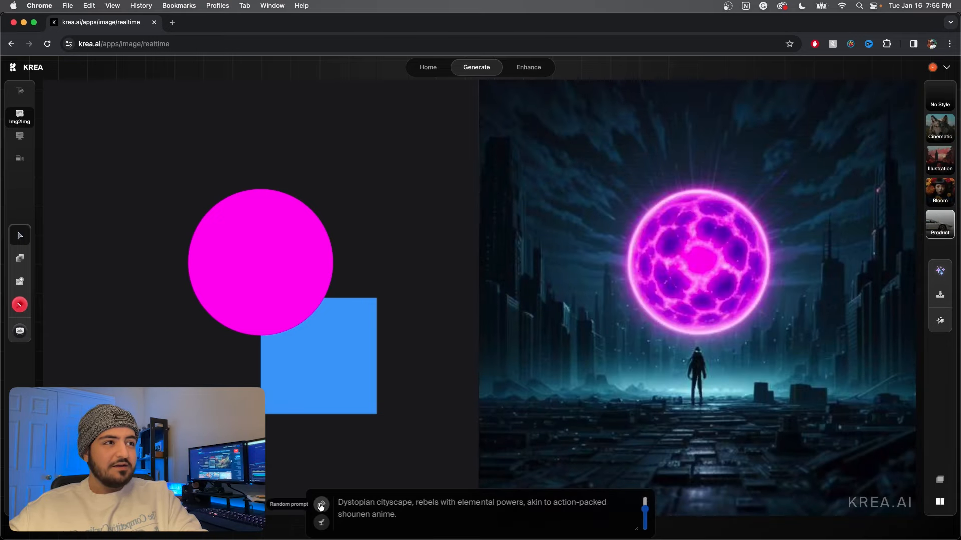
{"action": "mouse_move", "coordinate": [678, 338]}
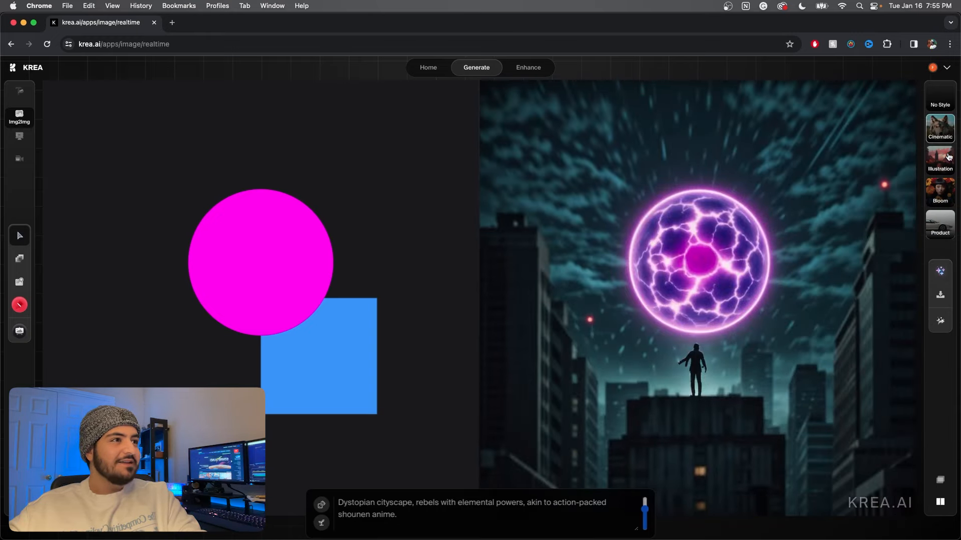
- Cycle random prompts until the desert oasis prompt appears, then change the canvas background colour
{"action": "left_click", "coordinate": [321, 505]}
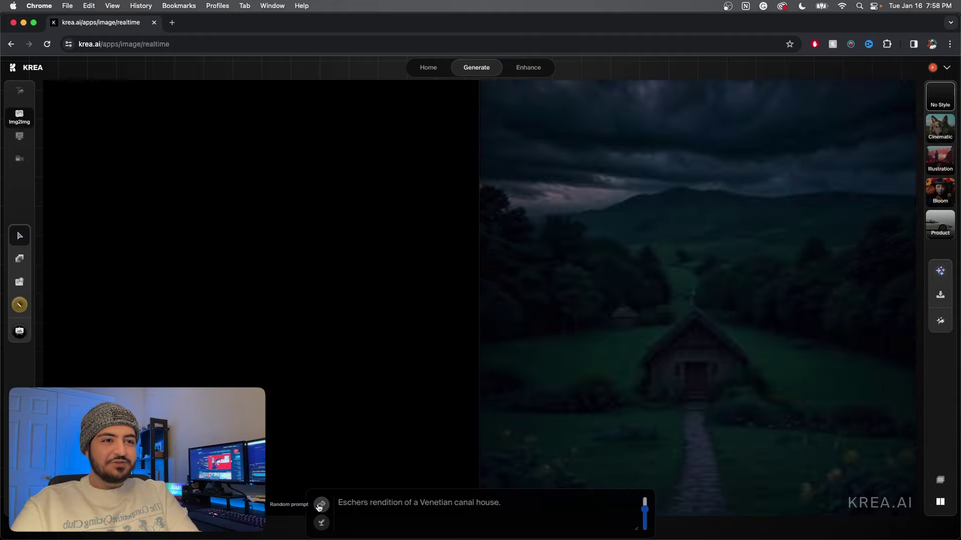
{"action": "left_click", "coordinate": [320, 504]}
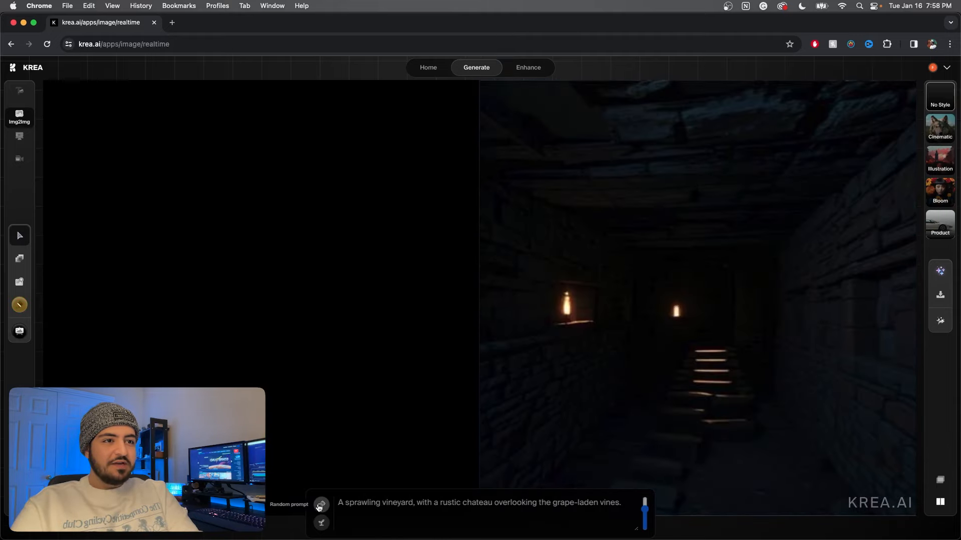
{"action": "left_click", "coordinate": [320, 505]}
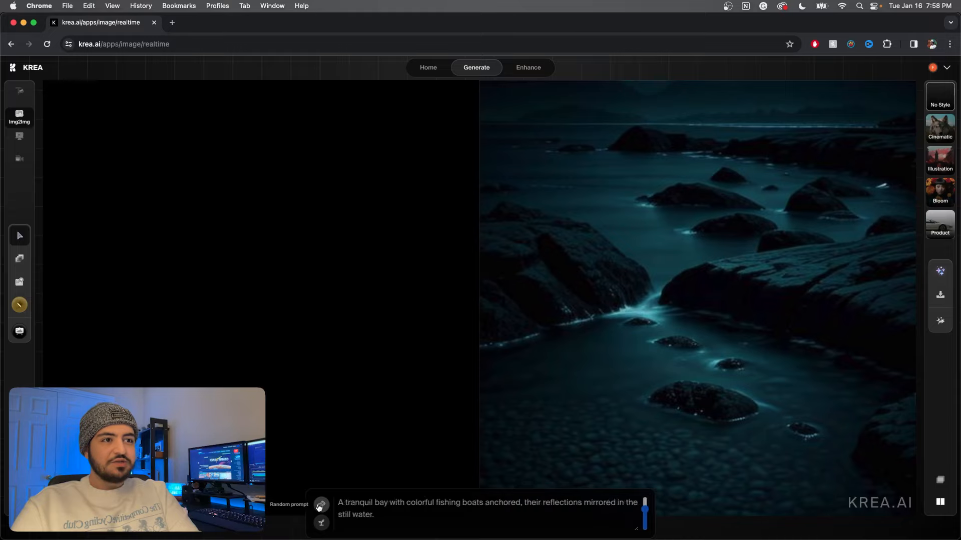
{"action": "left_click", "coordinate": [320, 505]}
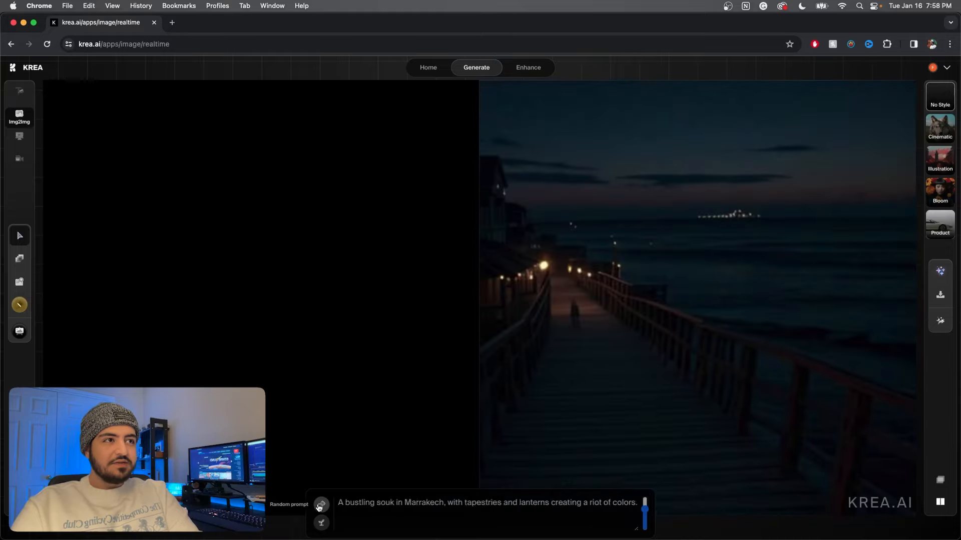
{"action": "left_click", "coordinate": [320, 506]}
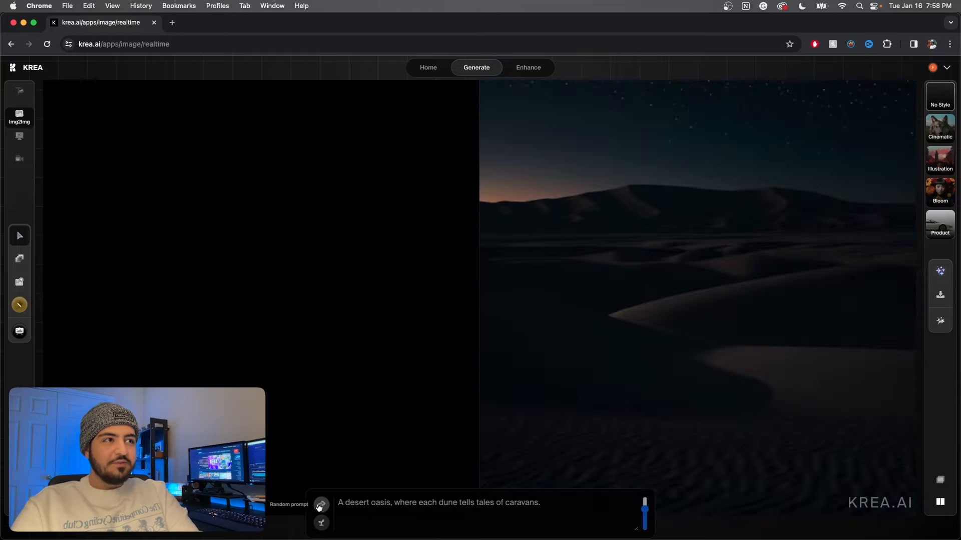
{"action": "mouse_move", "coordinate": [19, 331]}
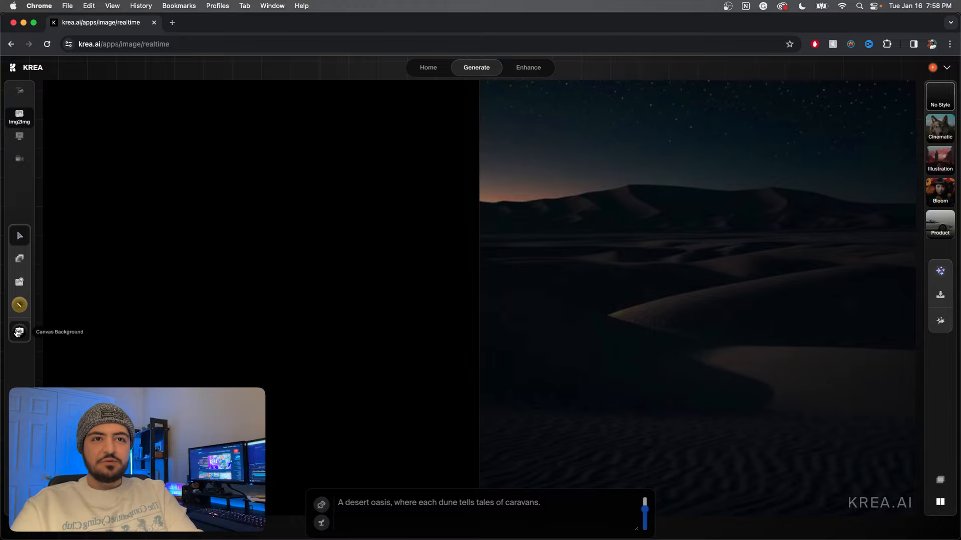
{"action": "left_click", "coordinate": [20, 331]}
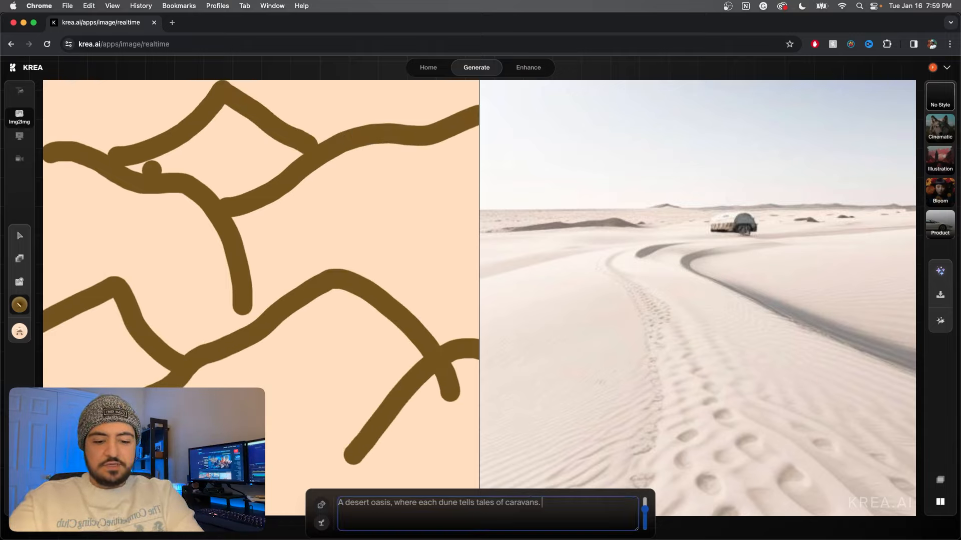
- Append 'Mountains in the distance, with' to the desert oasis prompt
{"action": "type", "text": "Mountains in"}
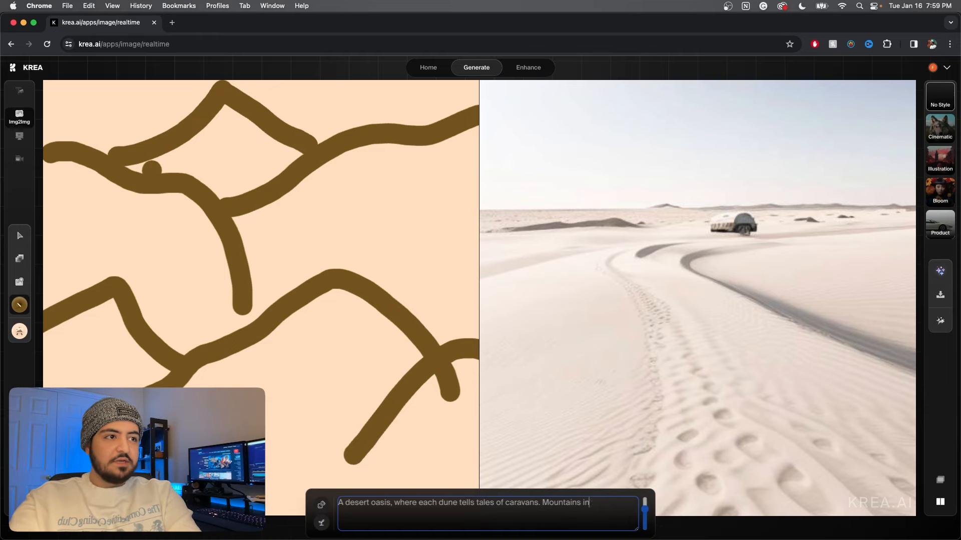
{"action": "type", "text": "the distance"}
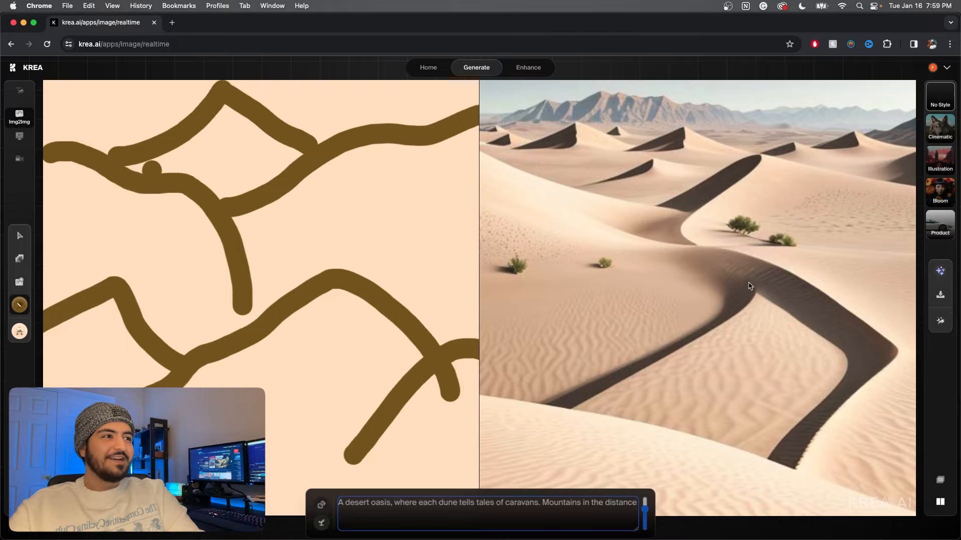
{"action": "mouse_move", "coordinate": [673, 220]}
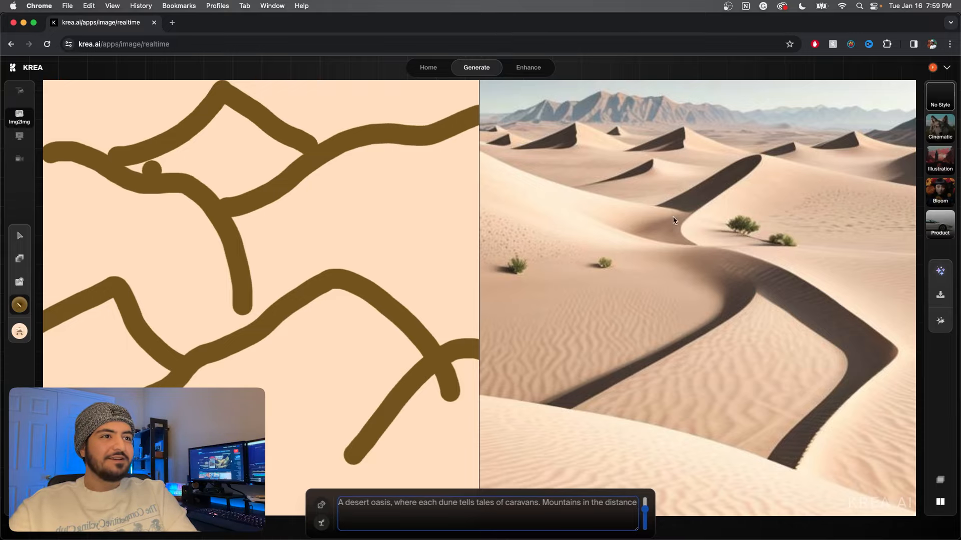
{"action": "left_click", "coordinate": [940, 272]}
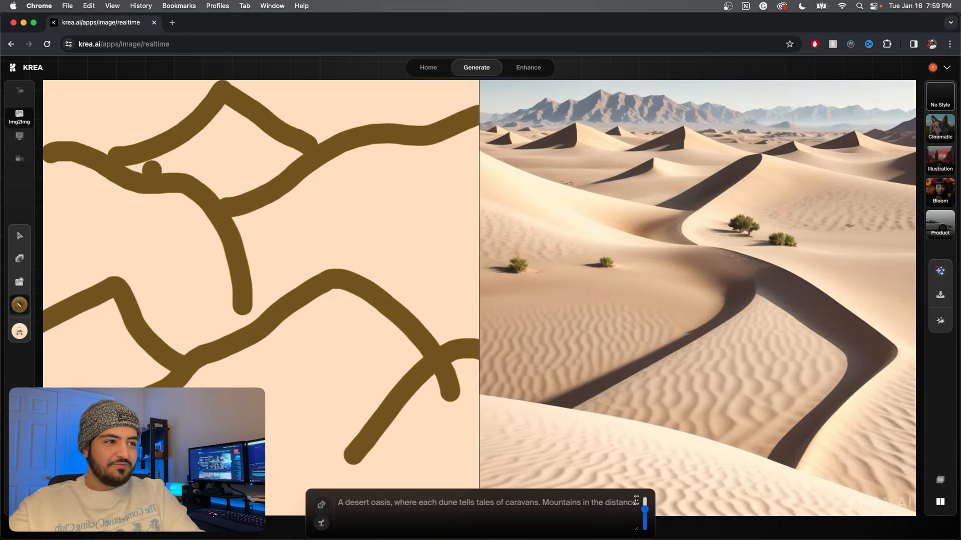
{"action": "type", "text": ", with a tree"}
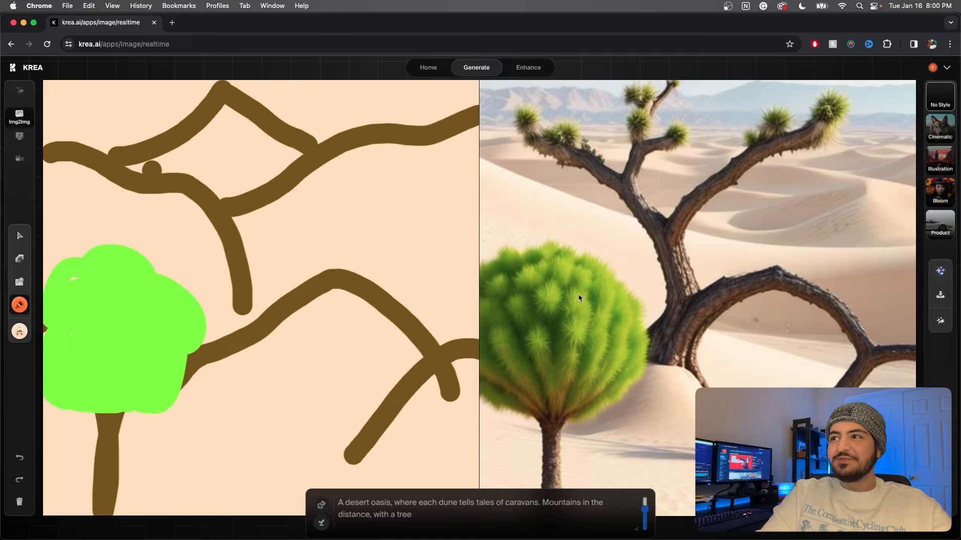
{"action": "mouse_move", "coordinate": [196, 215]}
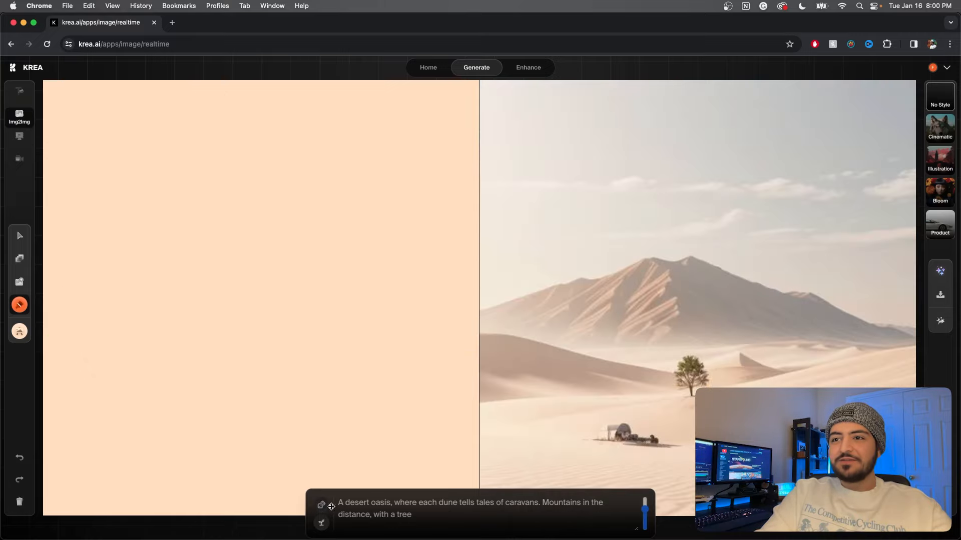
- Load a random desert camp prompt, add 'star wars vehicles and char', and apply Quick Enhance
{"action": "left_click", "coordinate": [322, 506]}
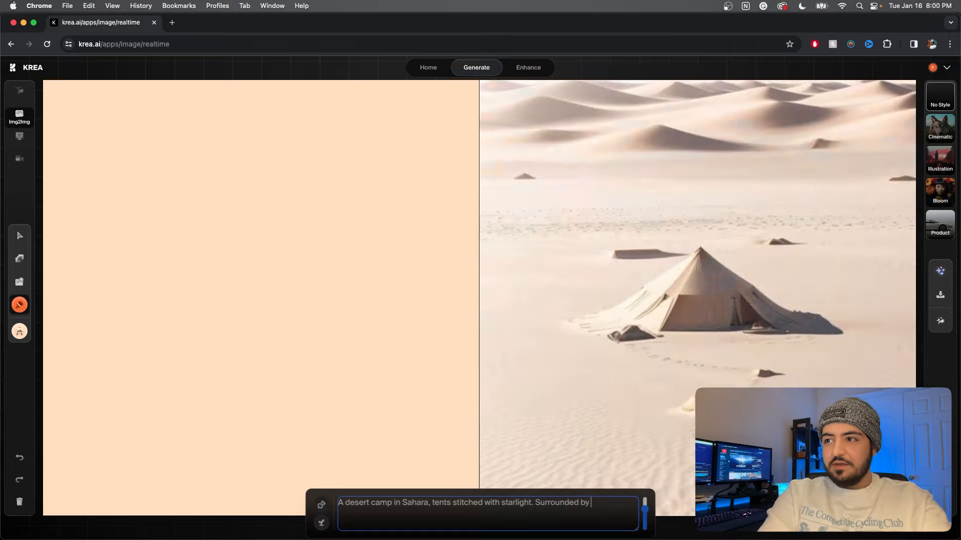
{"action": "type", "text": "star wars vehuic"}
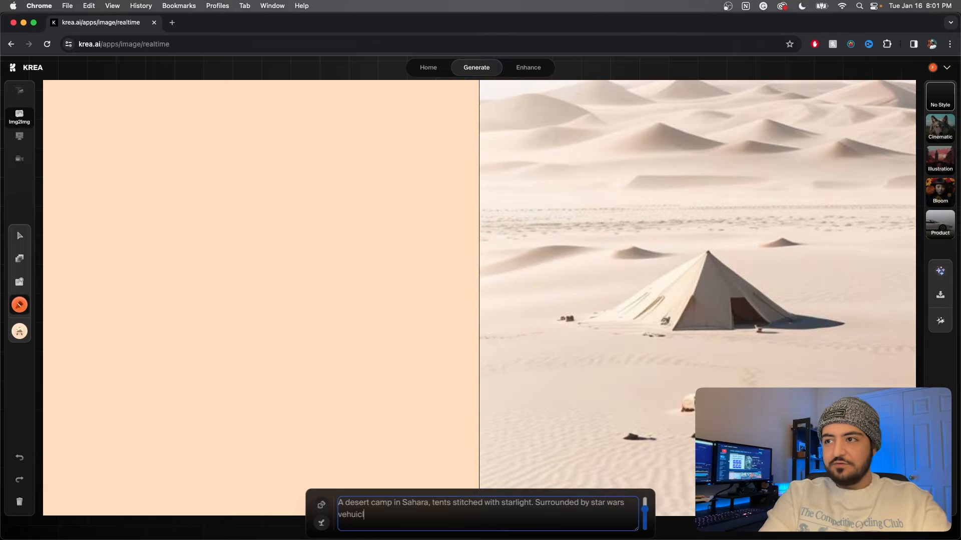
{"action": "type", "text": "vehicles"}
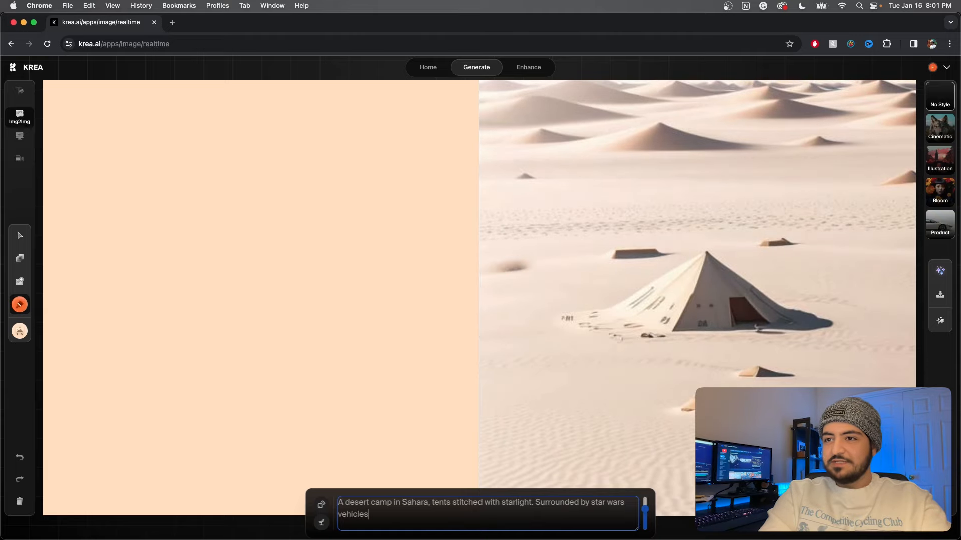
{"action": "type", "text": "and characters"}
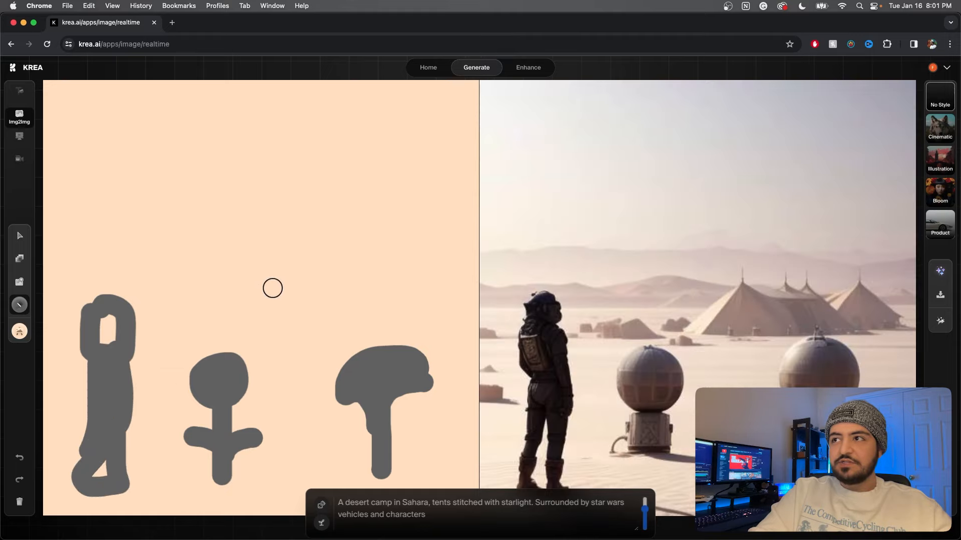
{"action": "mouse_move", "coordinate": [940, 271]}
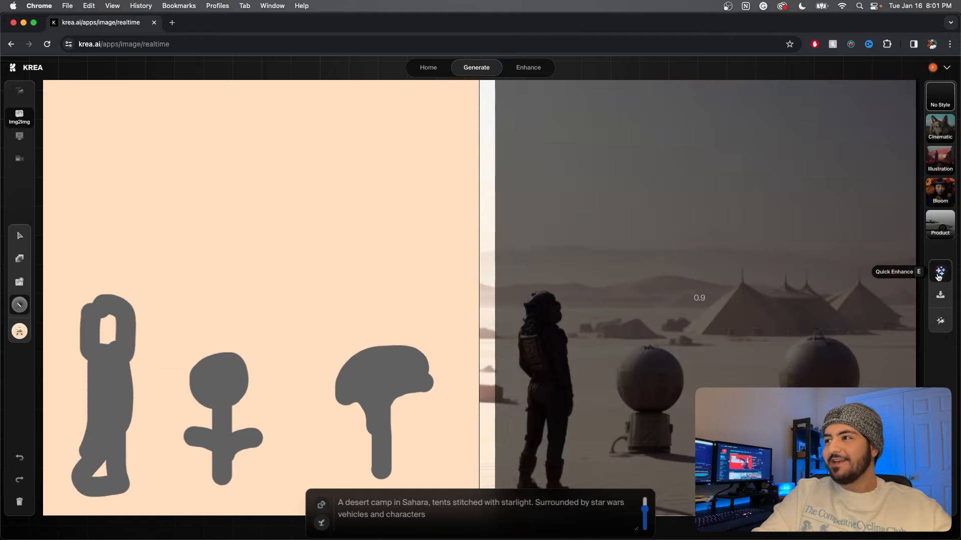
{"action": "left_click", "coordinate": [939, 271]}
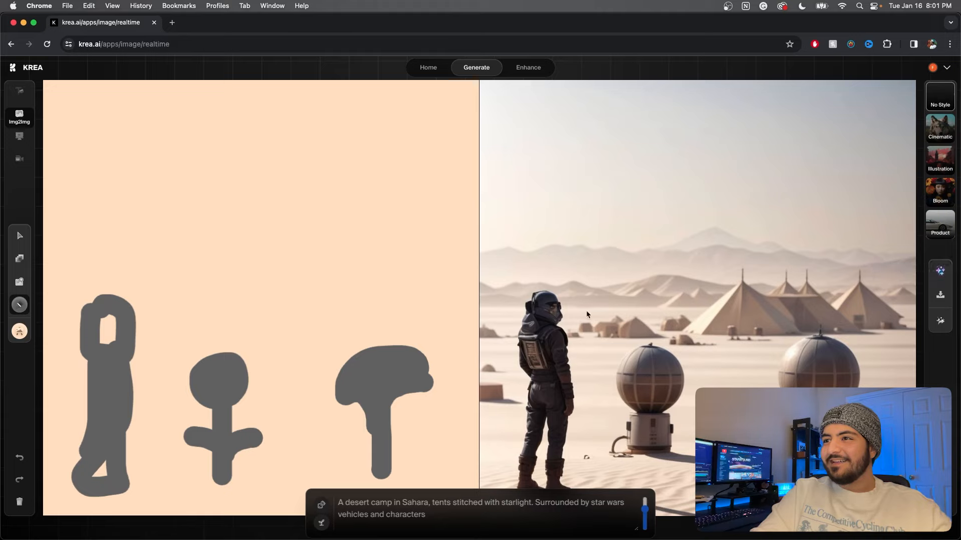
{"action": "mouse_move", "coordinate": [550, 323]}
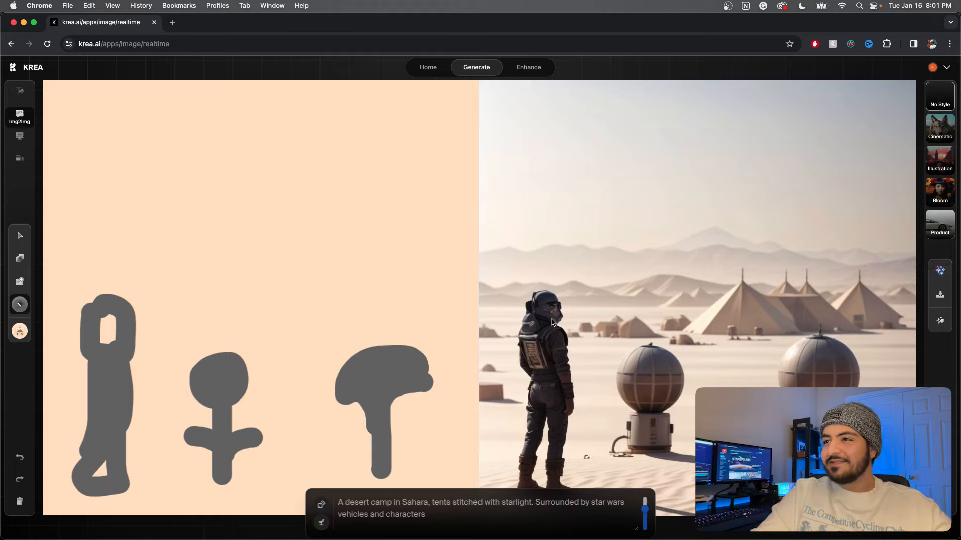
{"action": "mouse_move", "coordinate": [204, 320]}
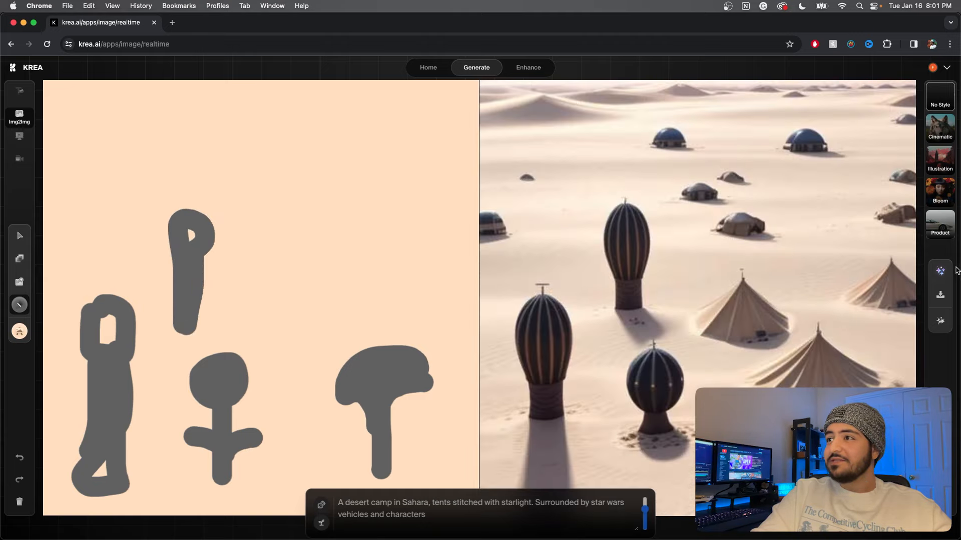
{"action": "mouse_move", "coordinate": [939, 271]}
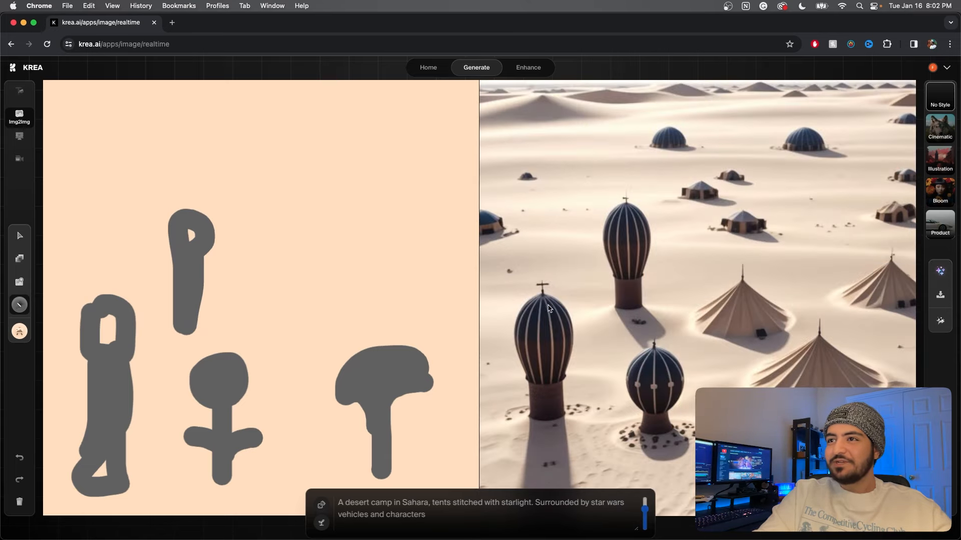
{"action": "mouse_move", "coordinate": [410, 316]}
{"action": "type", "text": "port"}
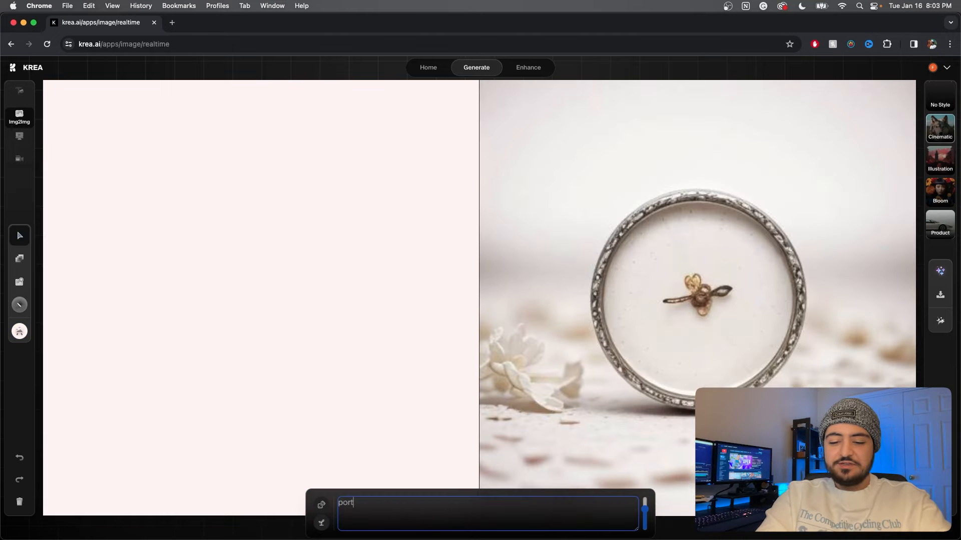
- Enter the prompt 'portrait of a man working in a mine' and switch to no preset style
{"action": "type", "text": "rait"}
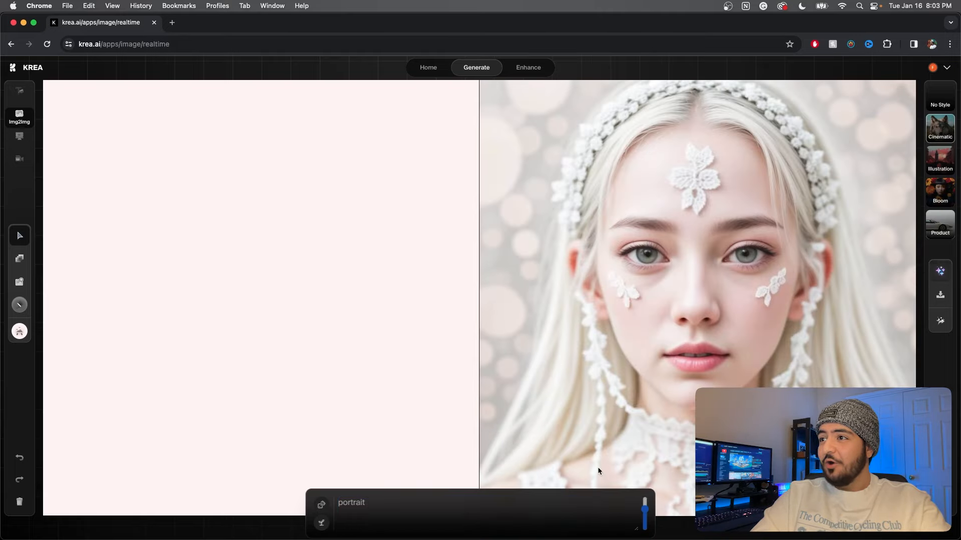
{"action": "left_click", "coordinate": [478, 503]}
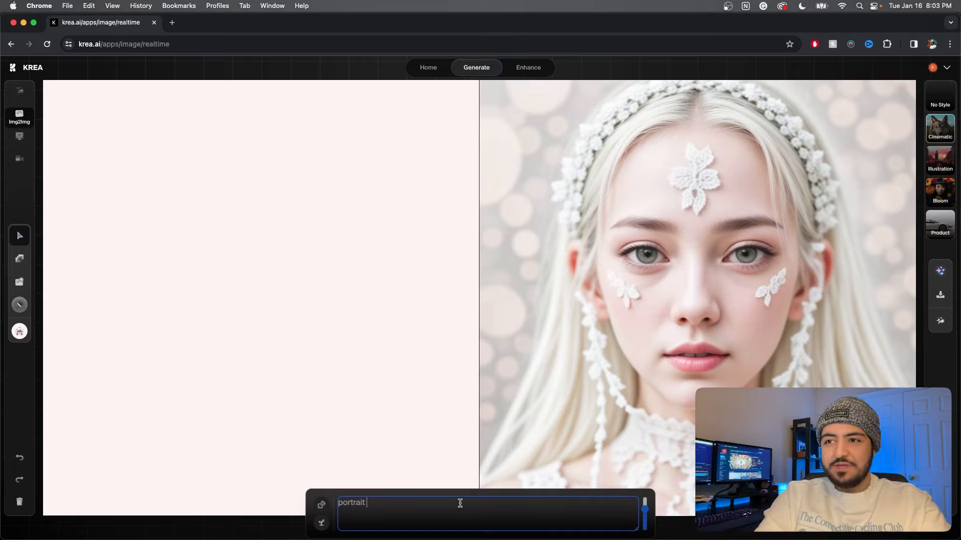
{"action": "type", "text": "of a man"}
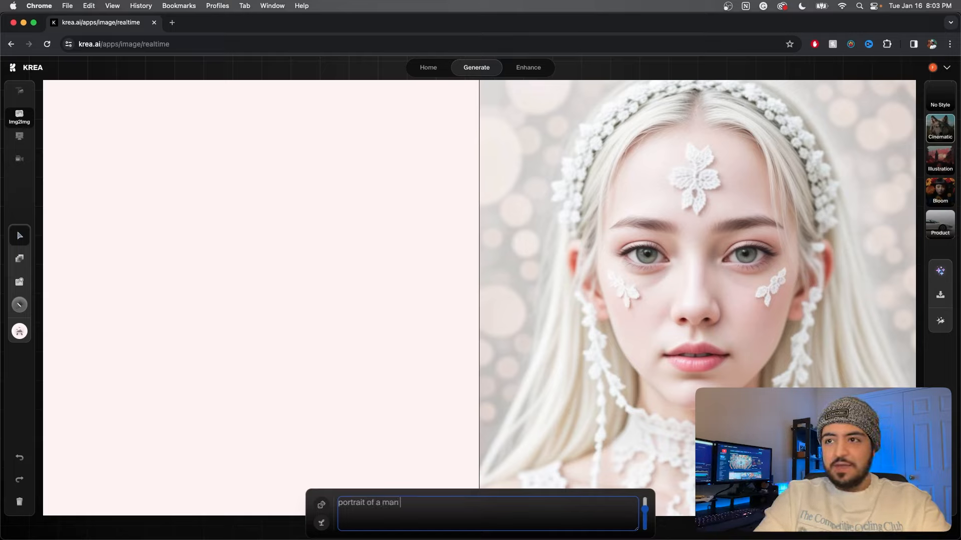
{"action": "type", "text": "working in a mine"}
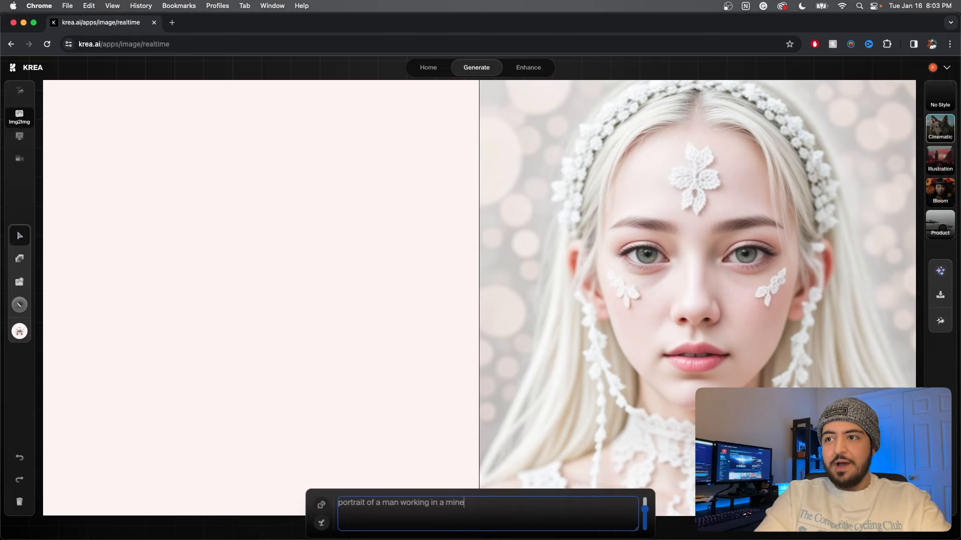
{"action": "left_click", "coordinate": [19, 331]}
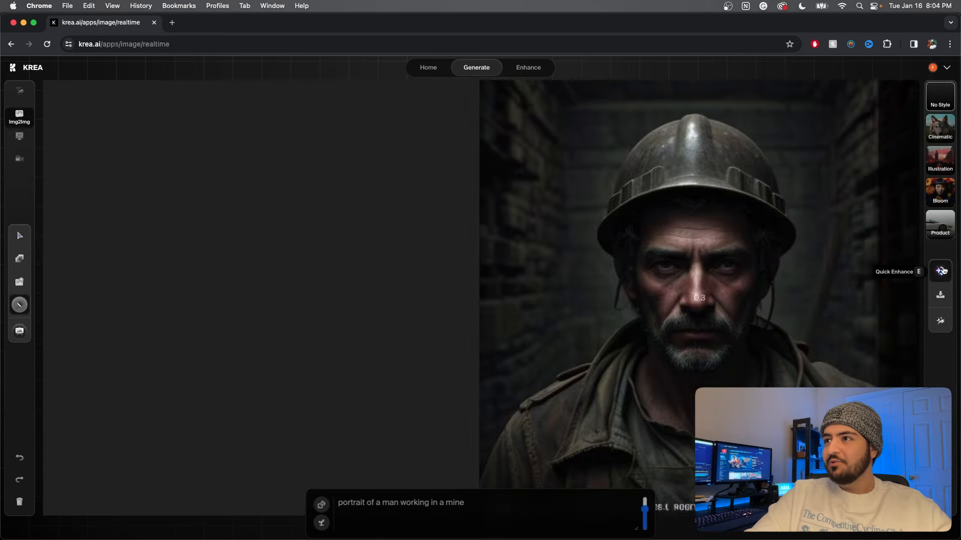
- Quick-enhance the helmeted miner portrait render
{"action": "left_click", "coordinate": [940, 271]}
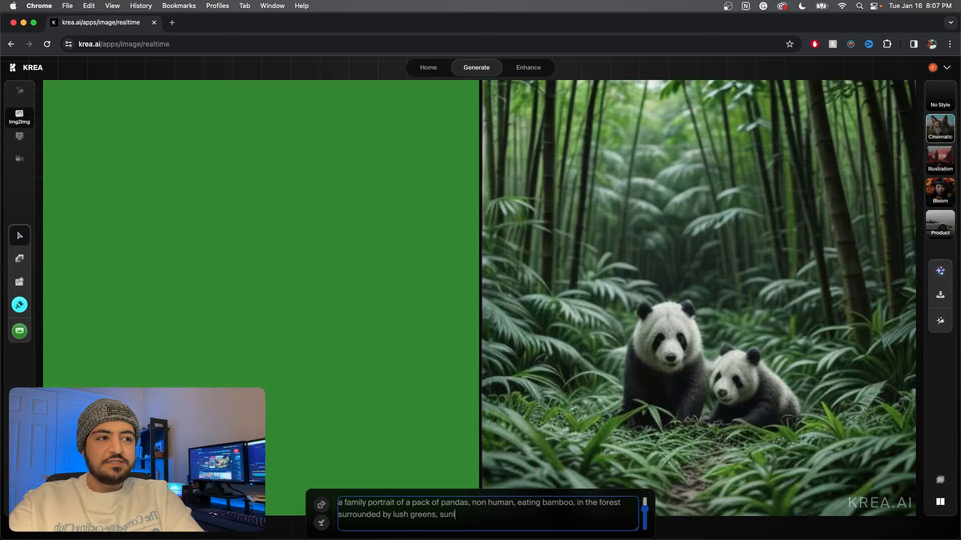
- Extend the panda prompt with 'light shining on them' and paint a yellow sun top-left
{"action": "type", "text": "light shining on t"}
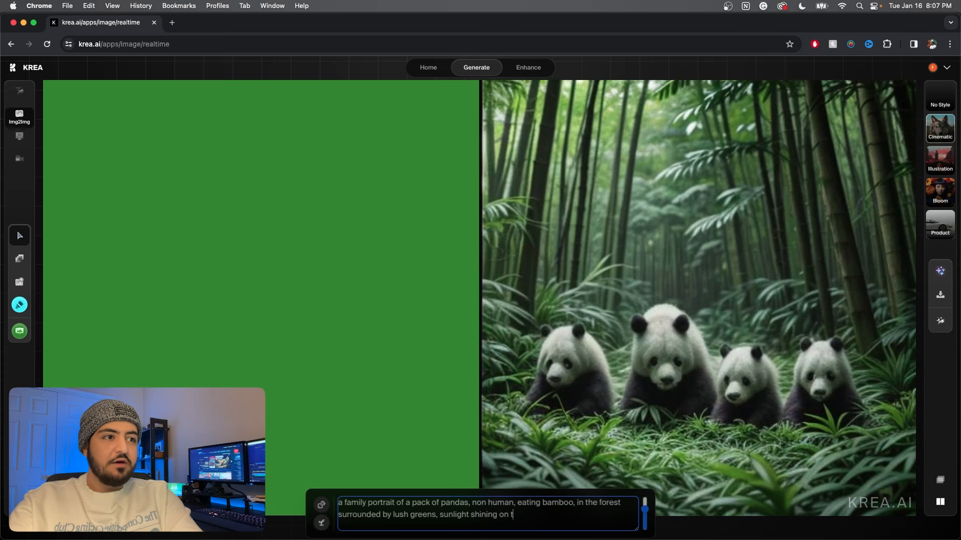
{"action": "left_click", "coordinate": [19, 305]}
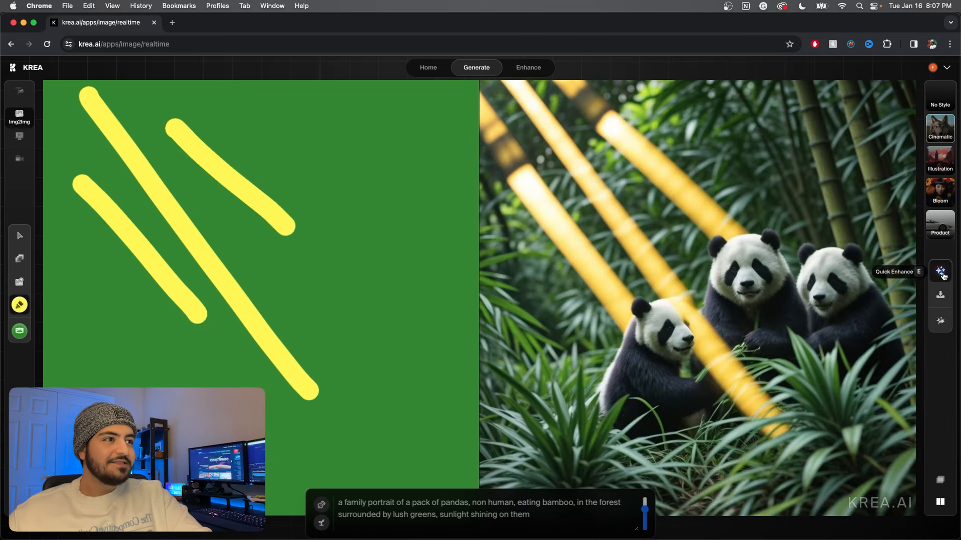
{"action": "mouse_move", "coordinate": [239, 306]}
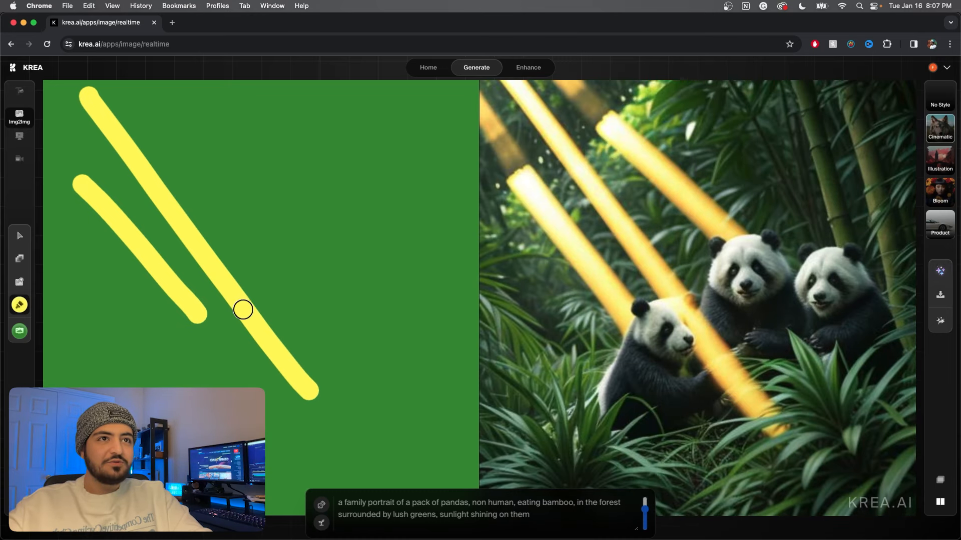
{"action": "mouse_move", "coordinate": [195, 137]}
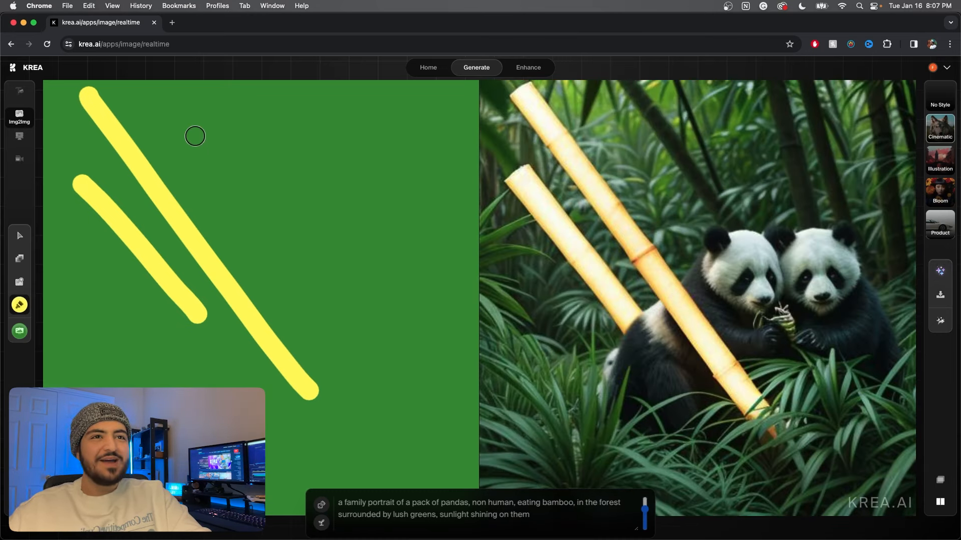
{"action": "left_click_drag", "start_coordinate": [195, 136], "coordinate": [116, 125]}
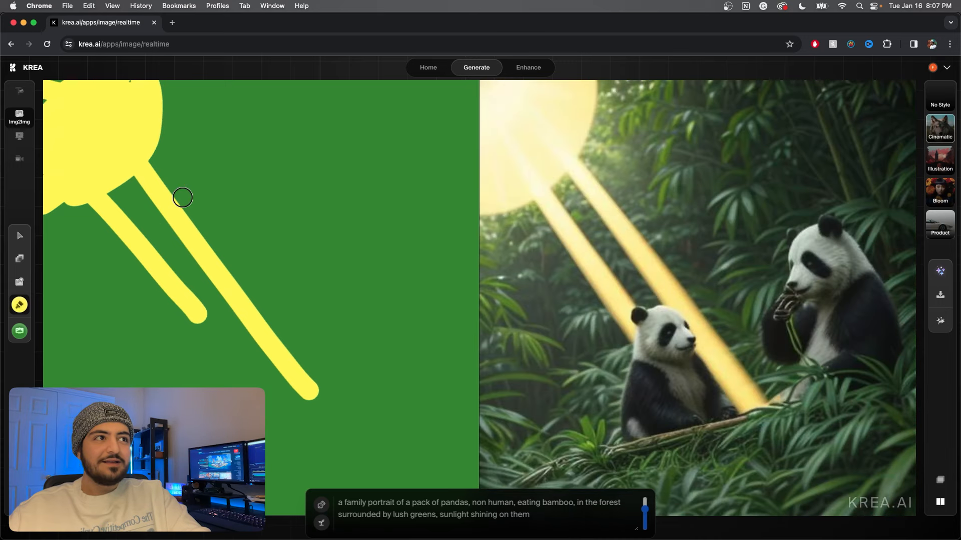
{"action": "mouse_move", "coordinate": [940, 271]}
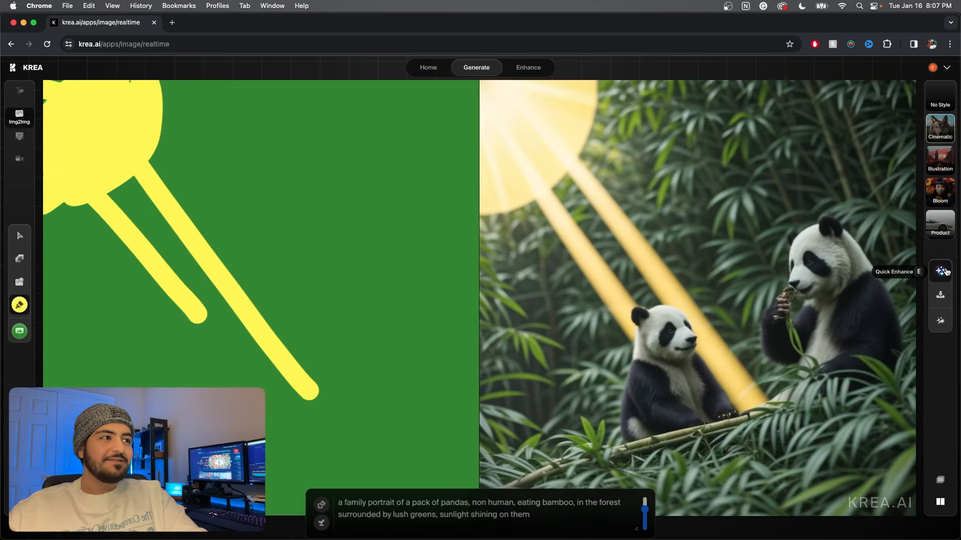
{"action": "mouse_move", "coordinate": [582, 237]}
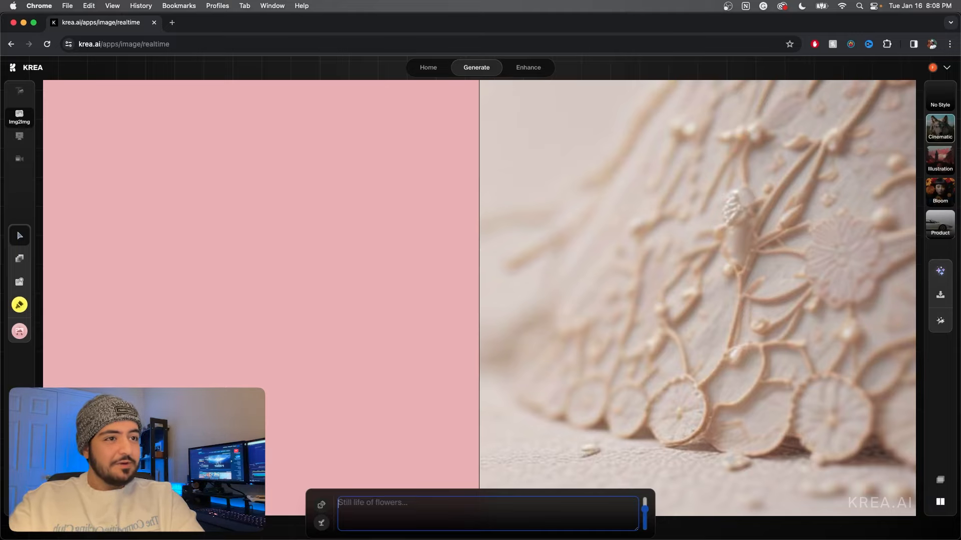
- Enter the prompt 'barack obama portrait in a red suit'
{"action": "type", "text": "bar"}
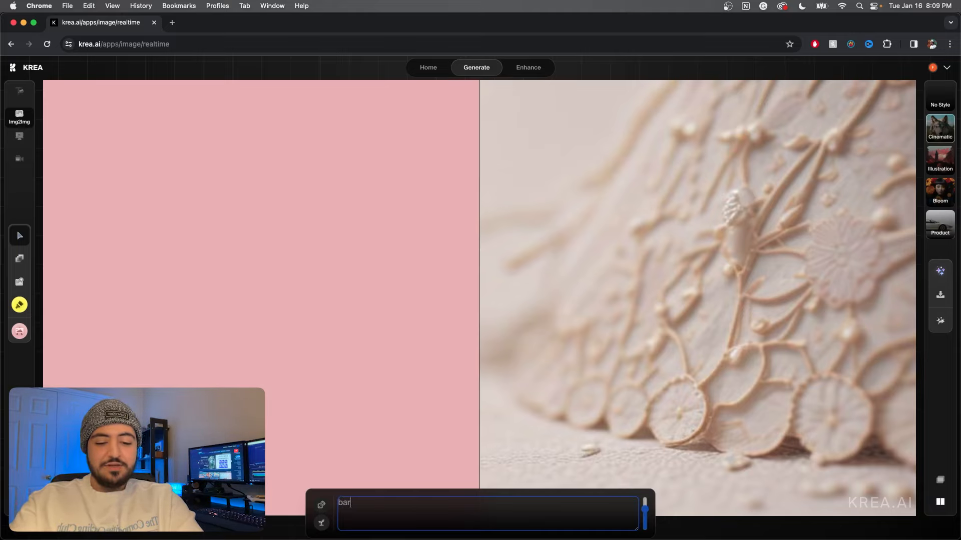
{"action": "type", "text": "ack obama"}
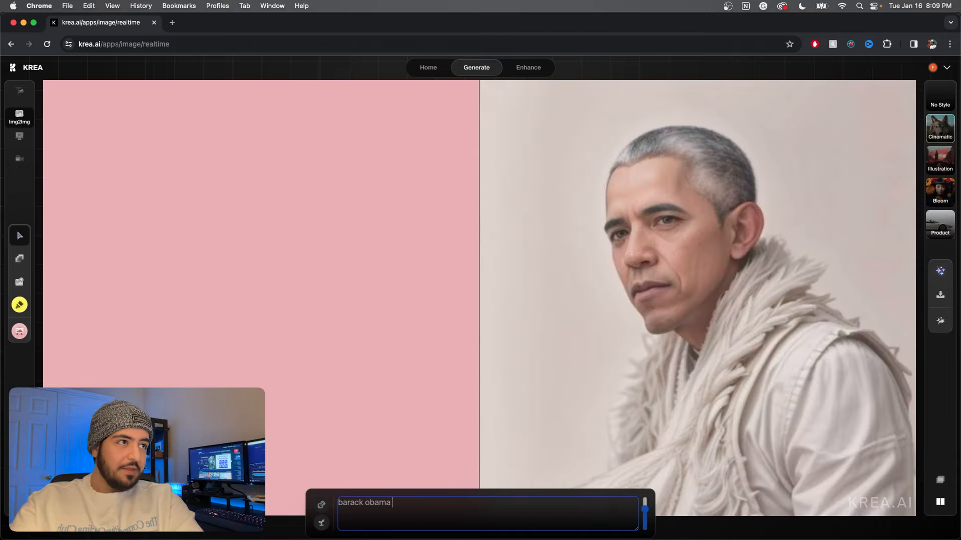
{"action": "type", "text": "portrait"}
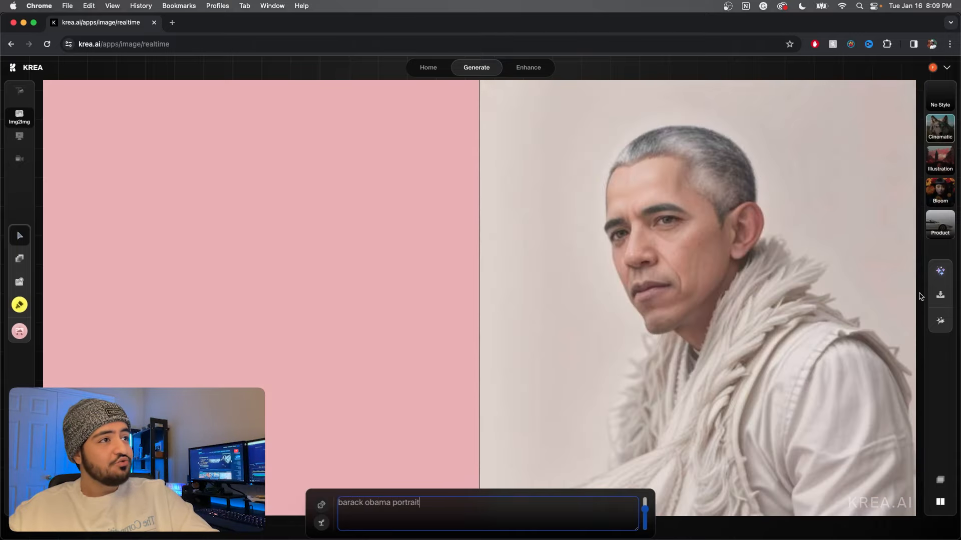
{"action": "mouse_move", "coordinate": [939, 271]}
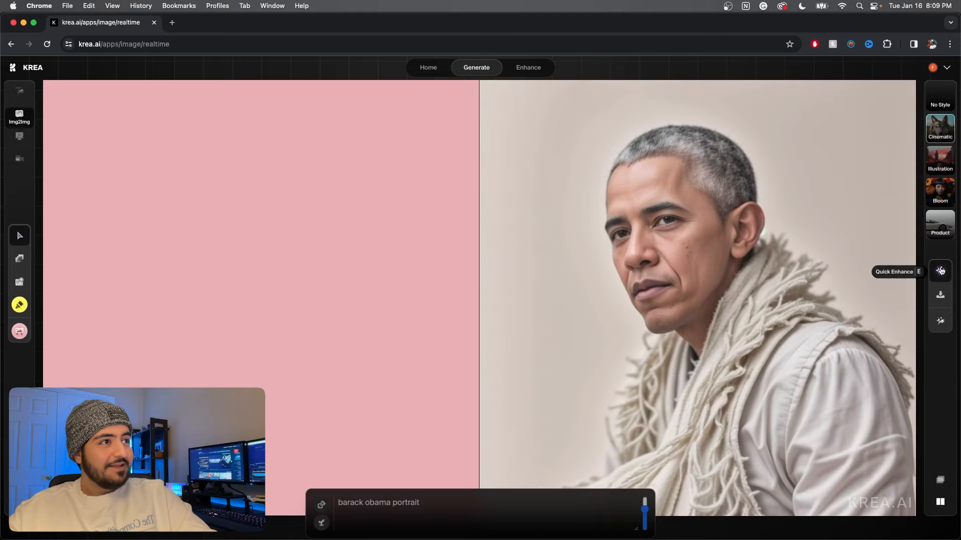
{"action": "mouse_move", "coordinate": [487, 406]}
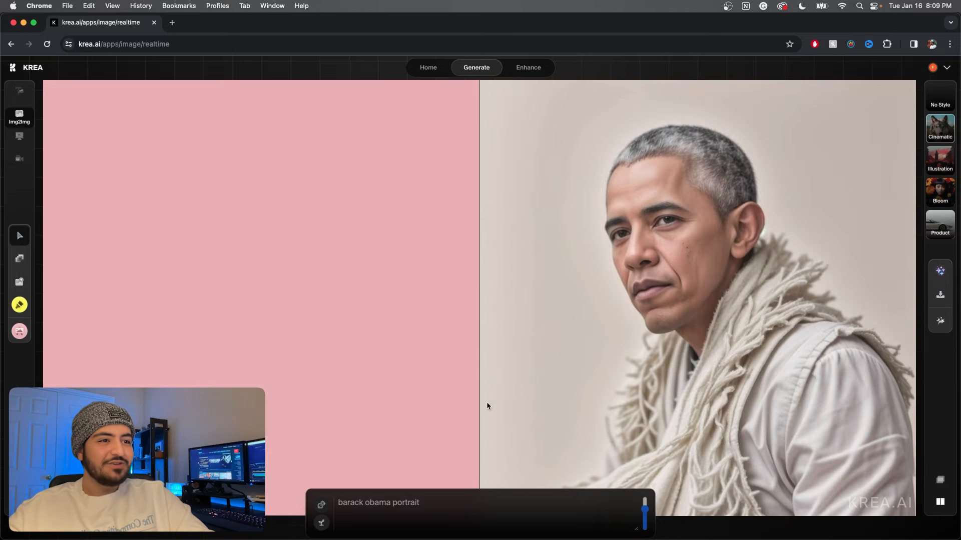
{"action": "type", "text": "in a"}
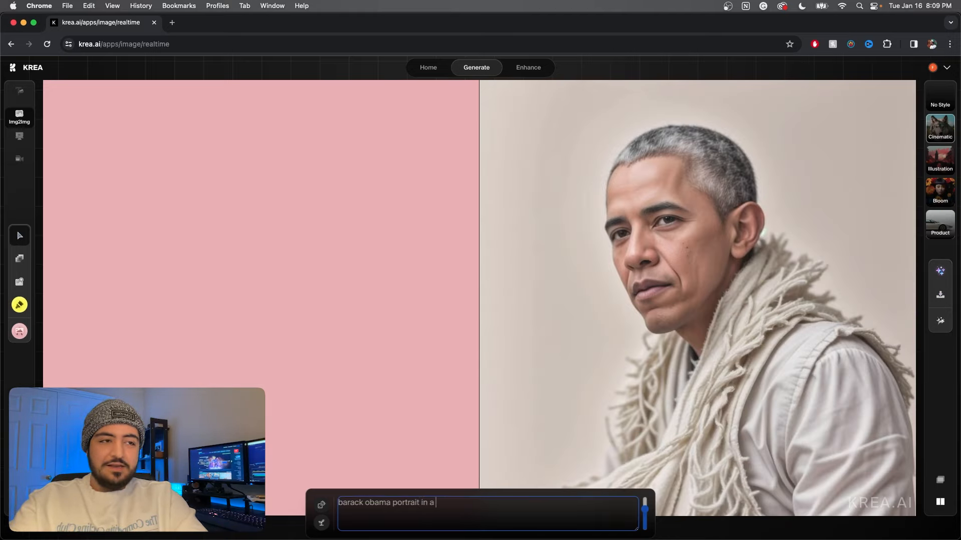
{"action": "type", "text": "red suit"}
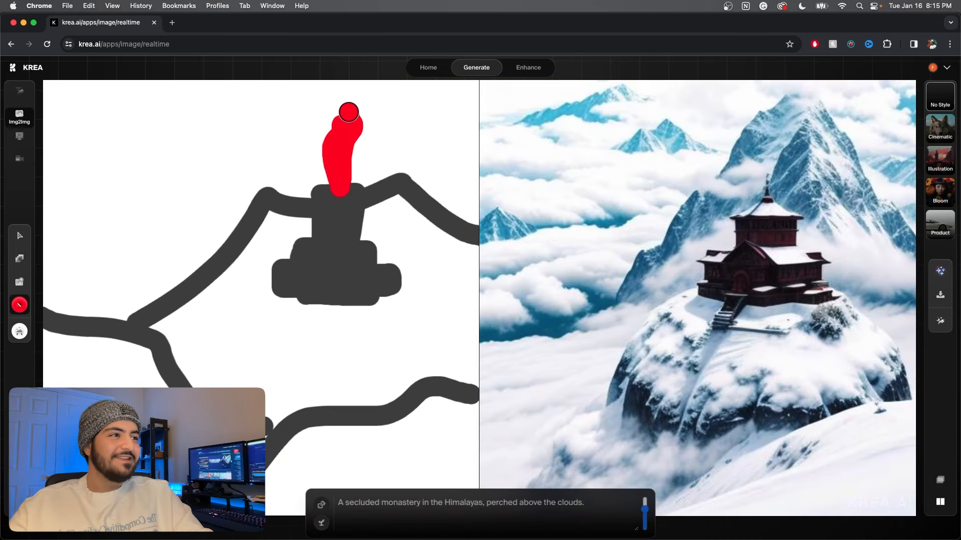
{"action": "mouse_move", "coordinate": [748, 273]}
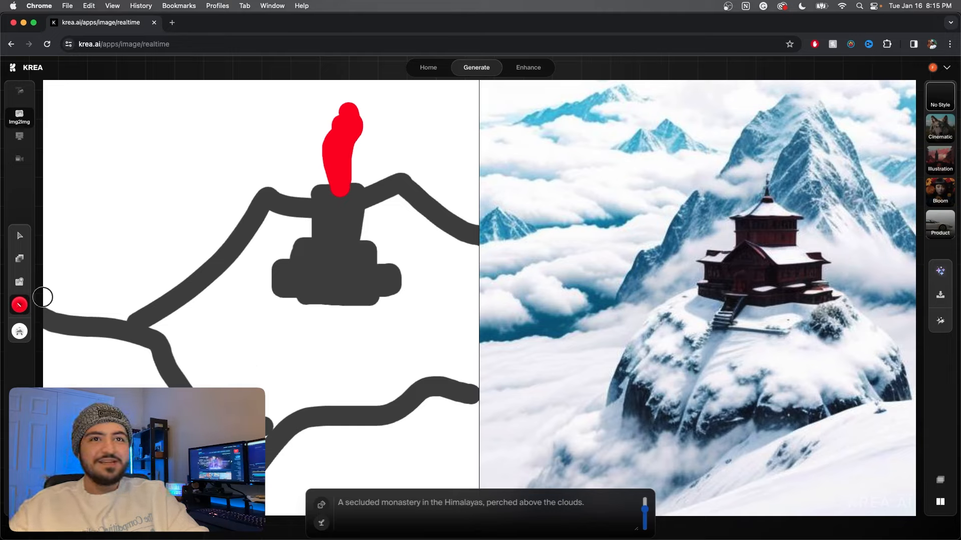
- Change the drawing colour, then return to the Krea home page
{"action": "left_click", "coordinate": [19, 305]}
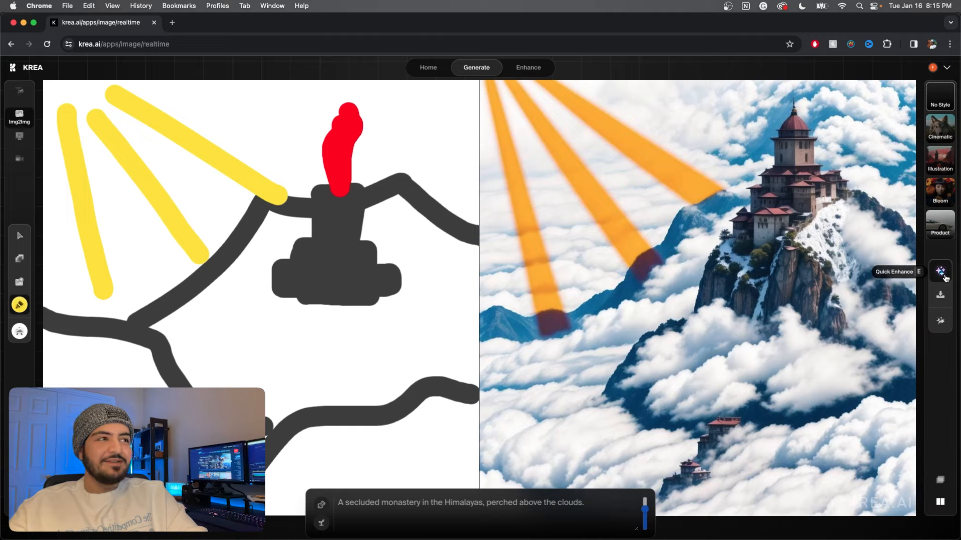
{"action": "mouse_move", "coordinate": [523, 157]}
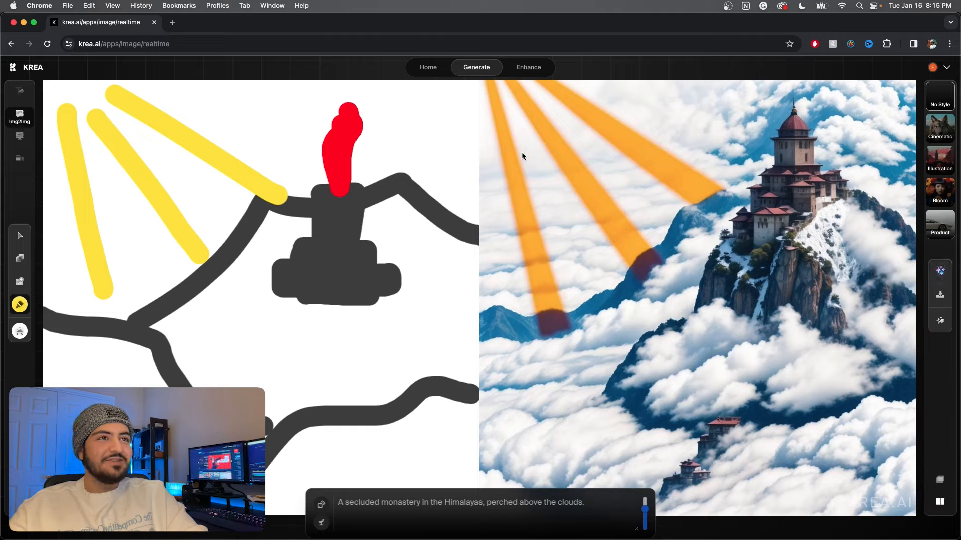
{"action": "mouse_move", "coordinate": [784, 175]}
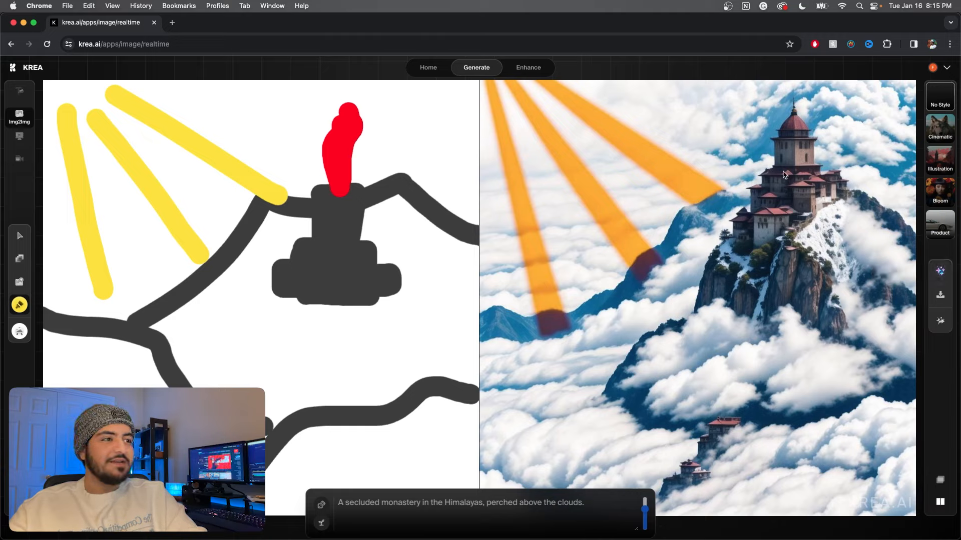
{"action": "mouse_move", "coordinate": [603, 452]}
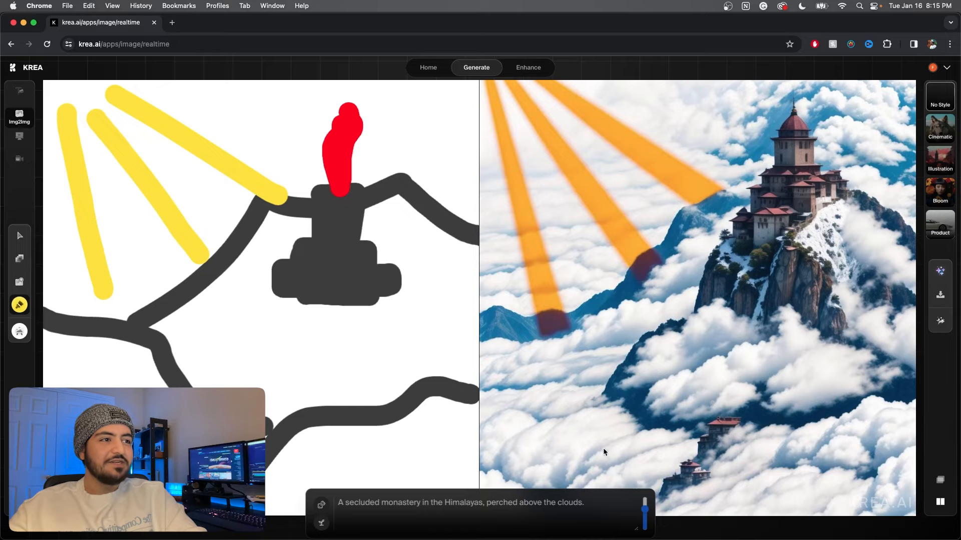
{"action": "mouse_move", "coordinate": [87, 183]}
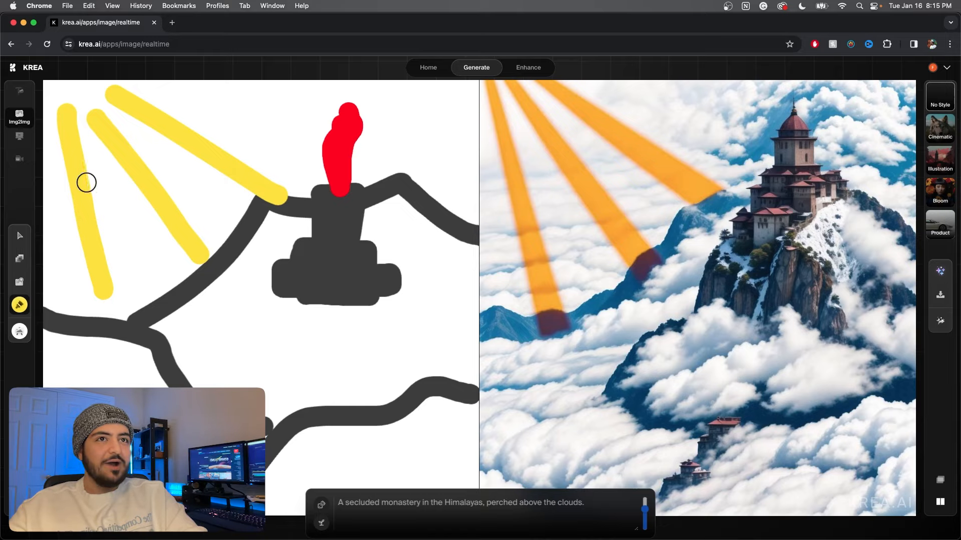
{"action": "left_click", "coordinate": [429, 68]}
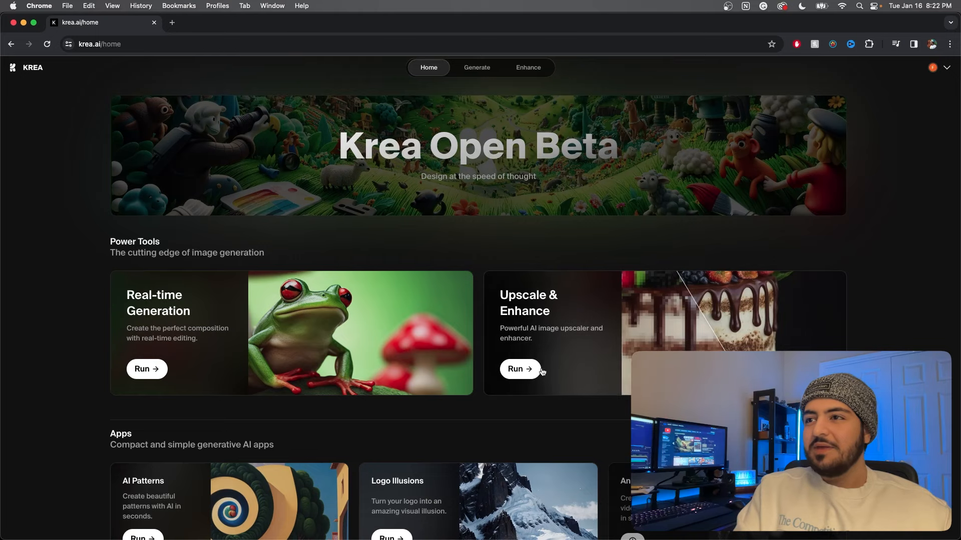
- Upload the graffiti-wall portrait to Upscale & Enhance and enhance it Photo-realistic
{"action": "left_click", "coordinate": [519, 369]}
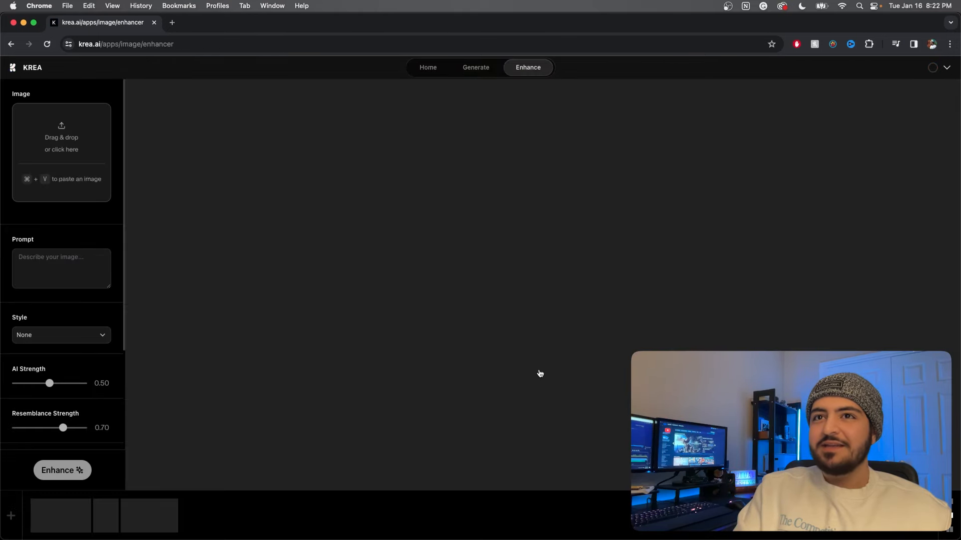
{"action": "left_click", "coordinate": [61, 134]}
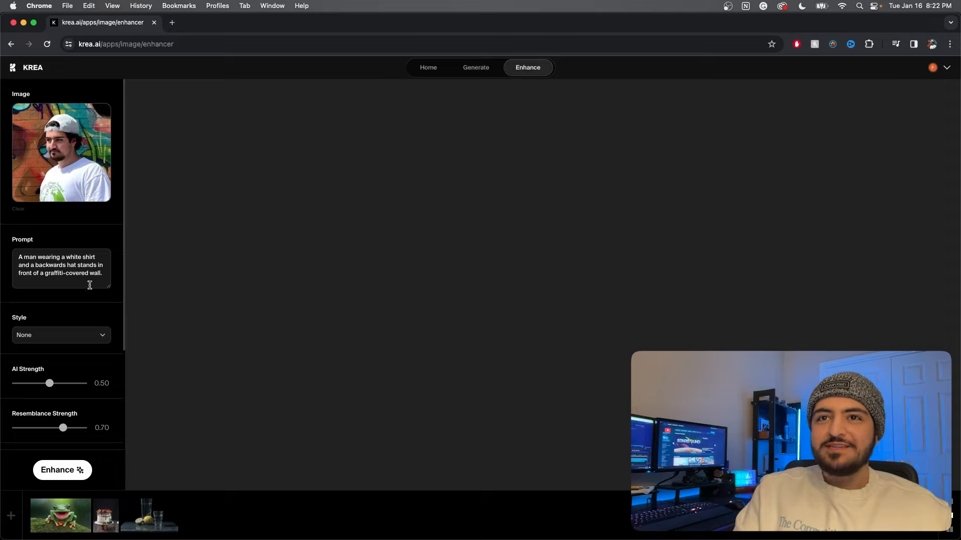
{"action": "scroll", "scroll_direction": "down", "scroll_amount": 3}
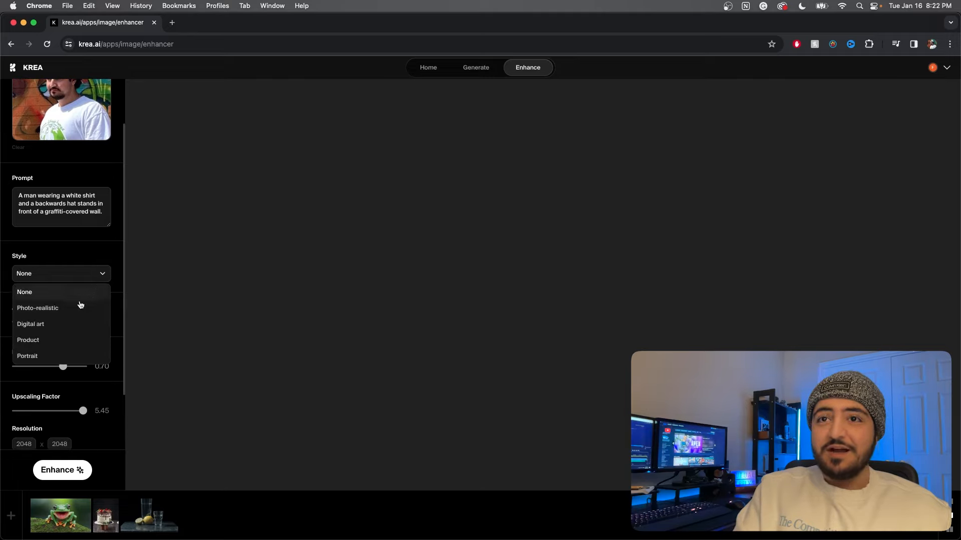
{"action": "left_click", "coordinate": [37, 307]}
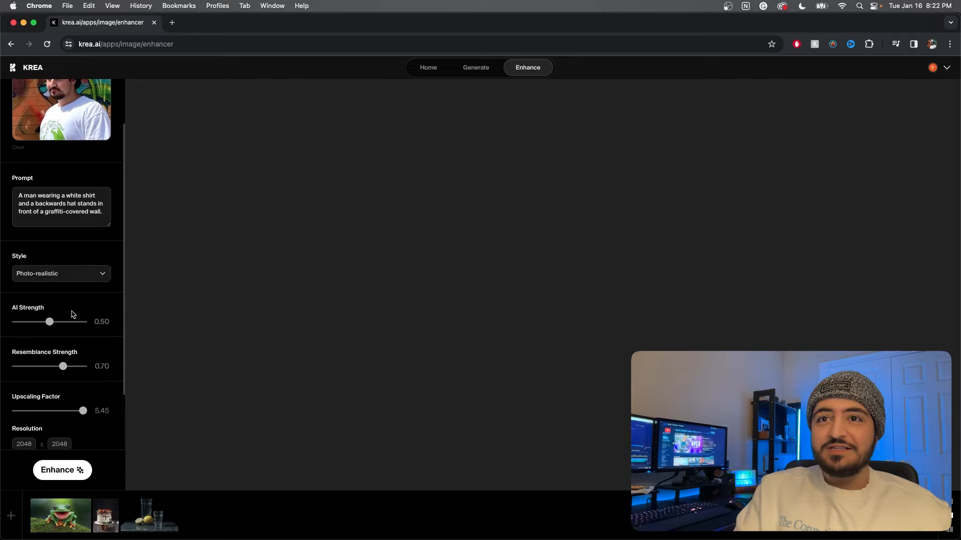
{"action": "scroll", "scroll_direction": "down", "scroll_amount": 3}
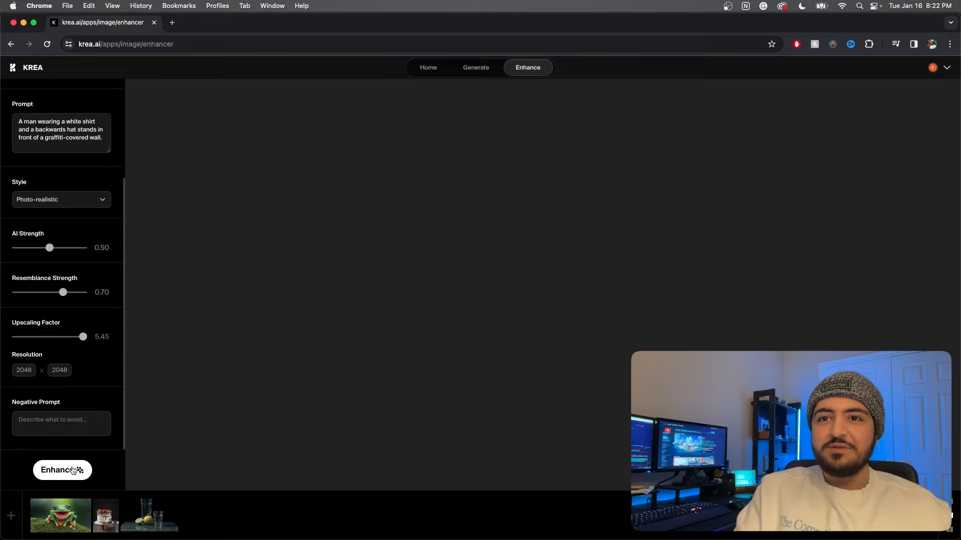
{"action": "left_click", "coordinate": [62, 470]}
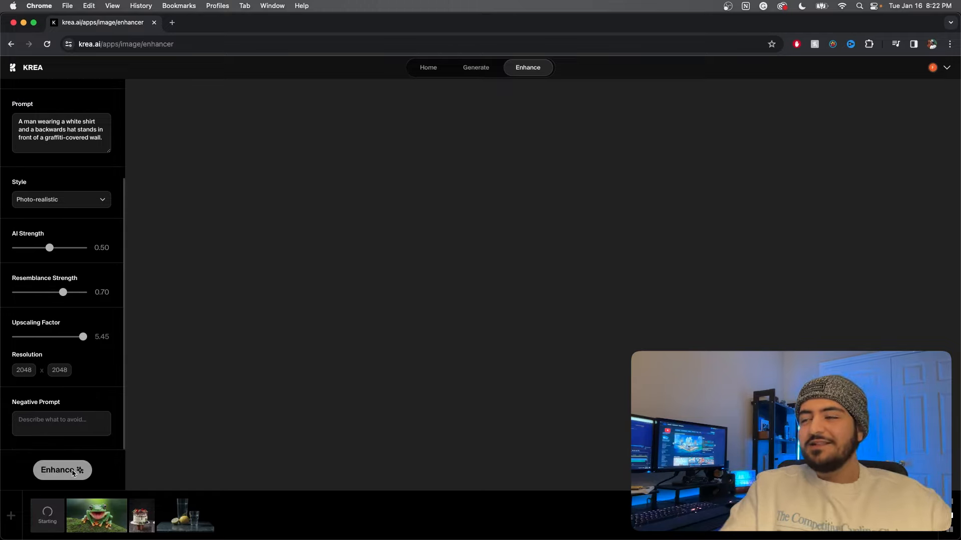
- Re-run Enhance and scroll to inspect the before/after result
{"action": "left_click", "coordinate": [61, 470]}
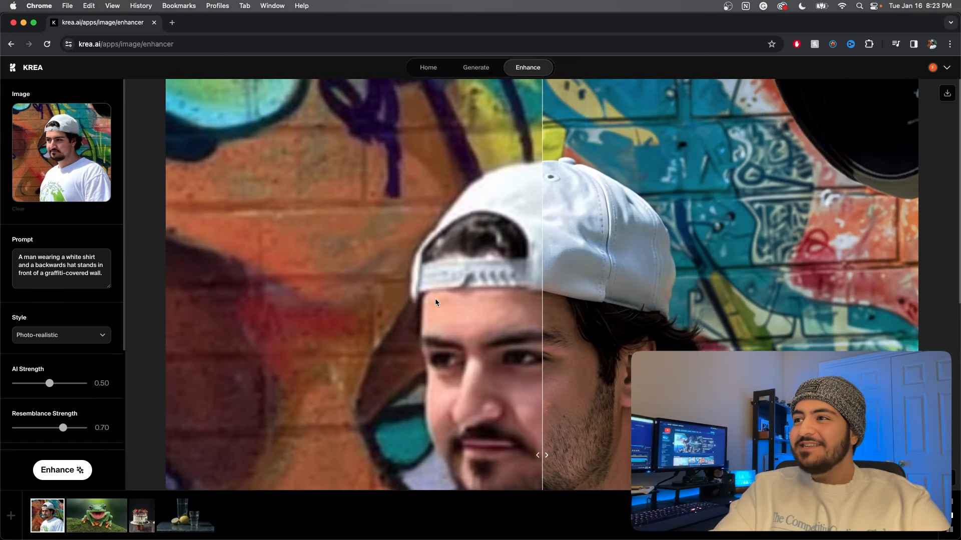
{"action": "scroll", "scroll_direction": "down", "scroll_amount": 3}
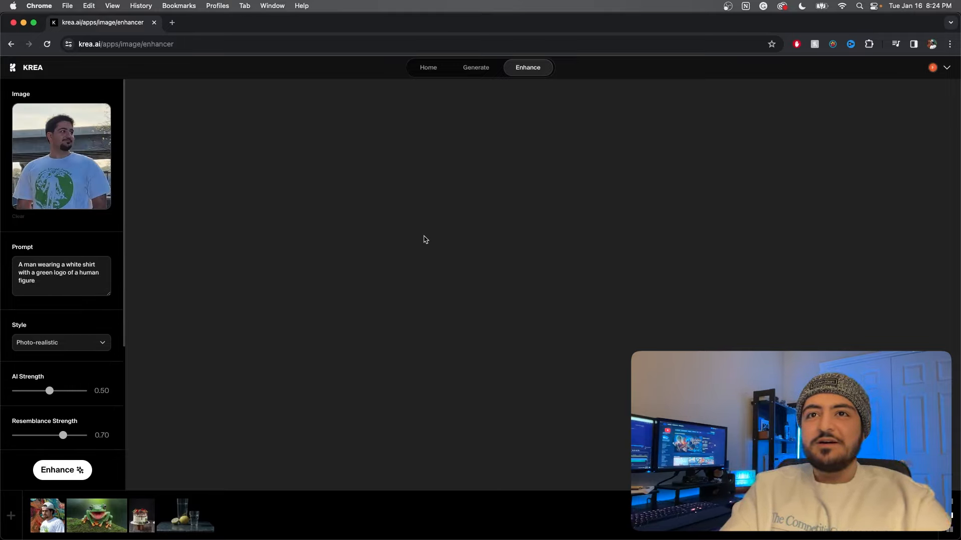
- Add 'holding a globe.' to the prompt and enhance the logo-shirt photo
{"action": "type", "text": "holding a globe."}
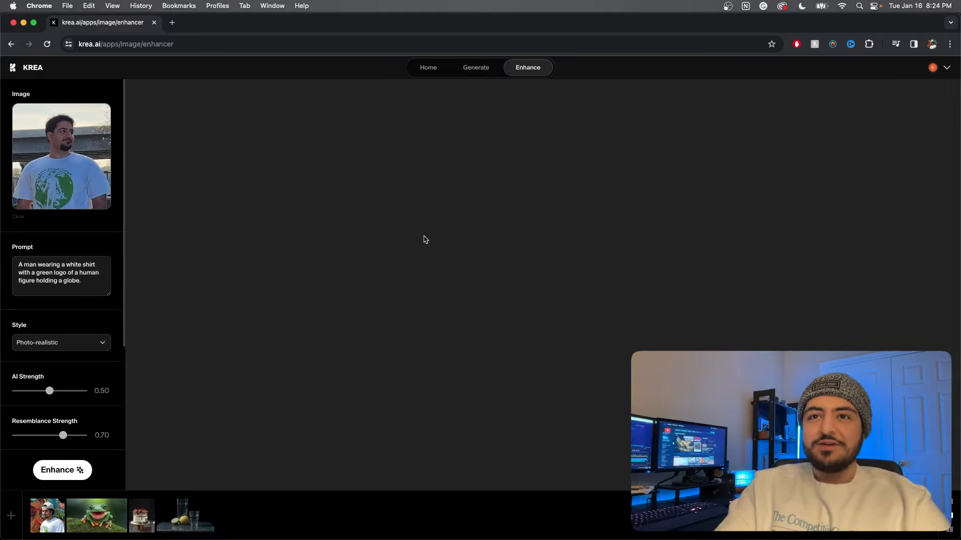
{"action": "left_click", "coordinate": [62, 470]}
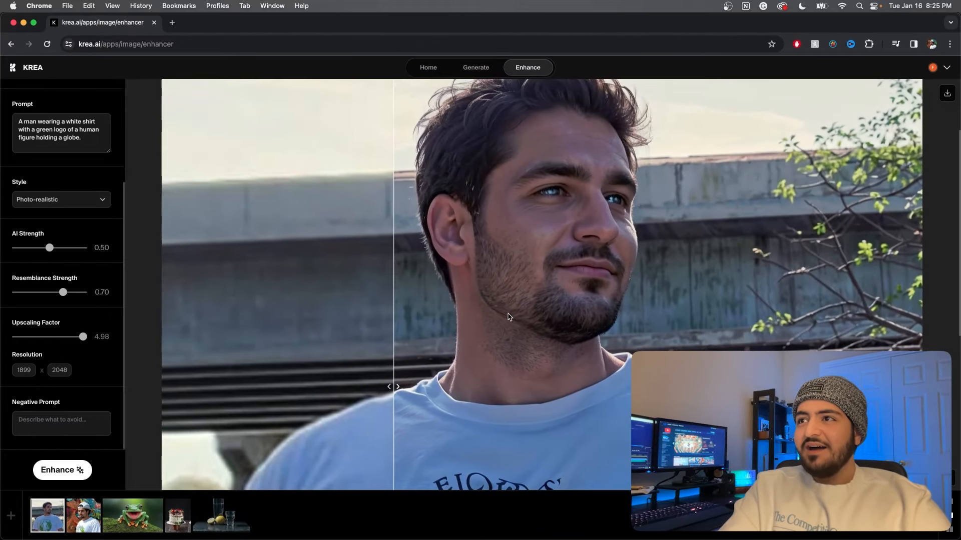
- Re-run the logo-shirt enhancement in Digital art style with resemblance 0.86
{"action": "left_click", "coordinate": [62, 469]}
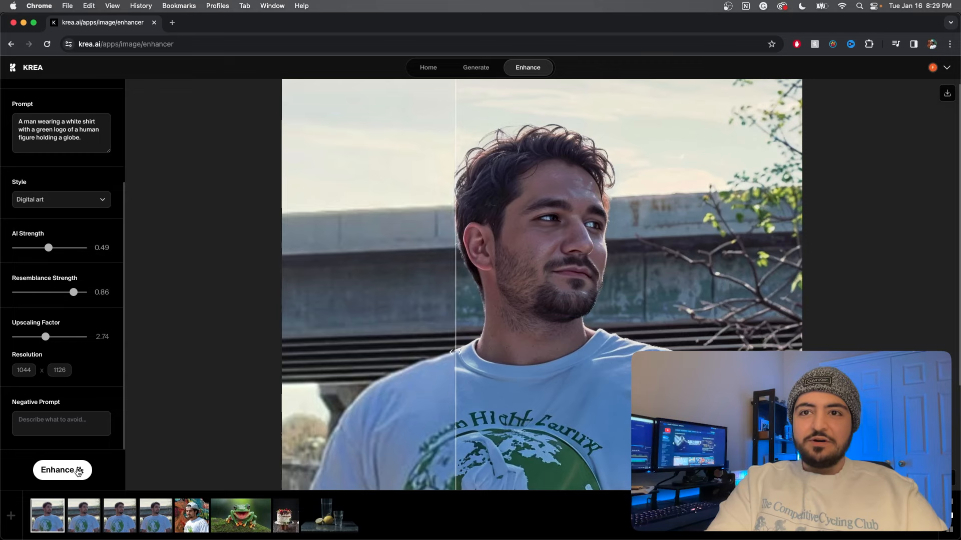
{"action": "left_click", "coordinate": [62, 470]}
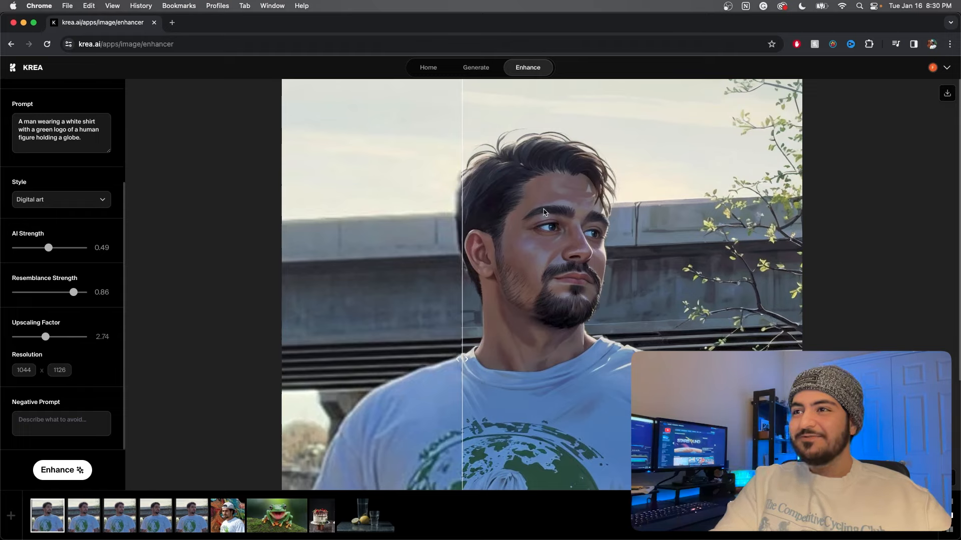
{"action": "mouse_move", "coordinate": [504, 333]}
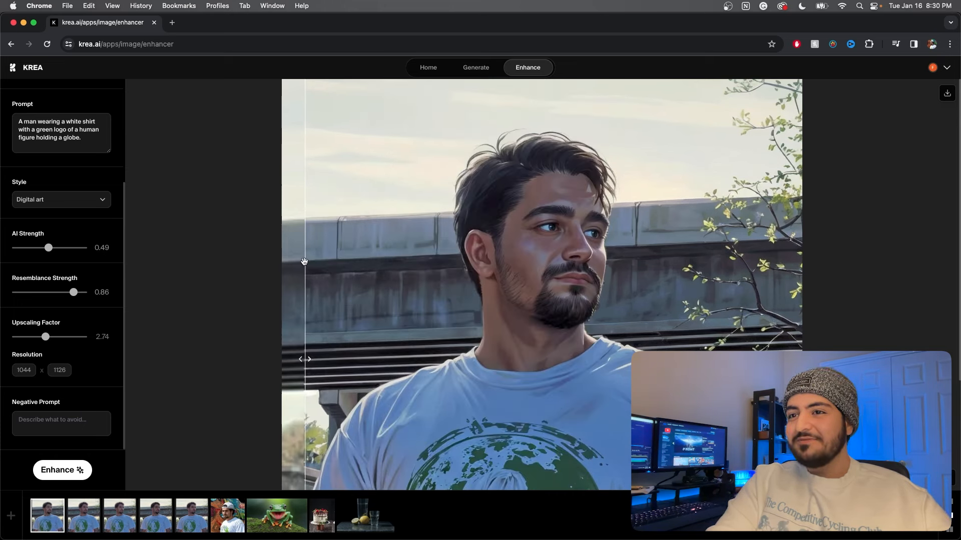
{"action": "mouse_move", "coordinate": [431, 268]}
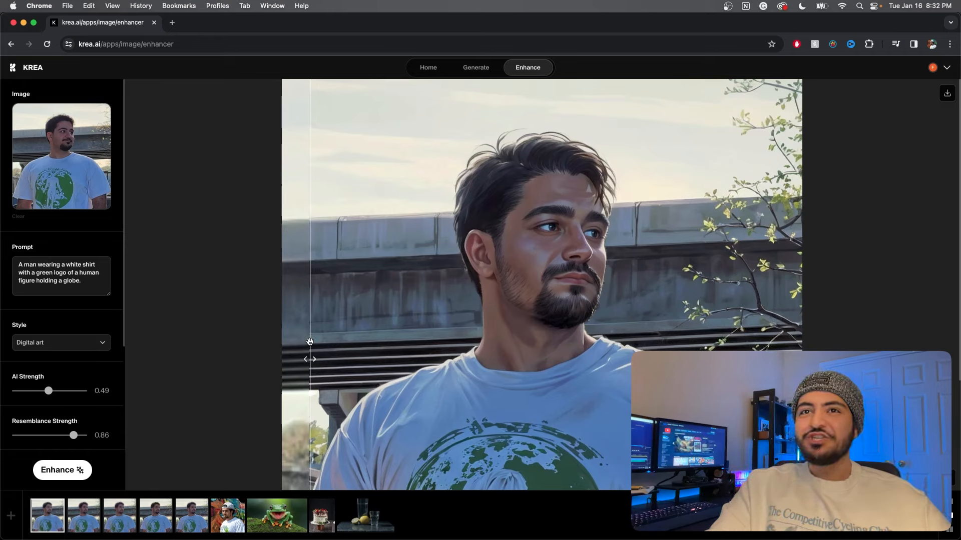
{"action": "mouse_move", "coordinate": [11, 67]}
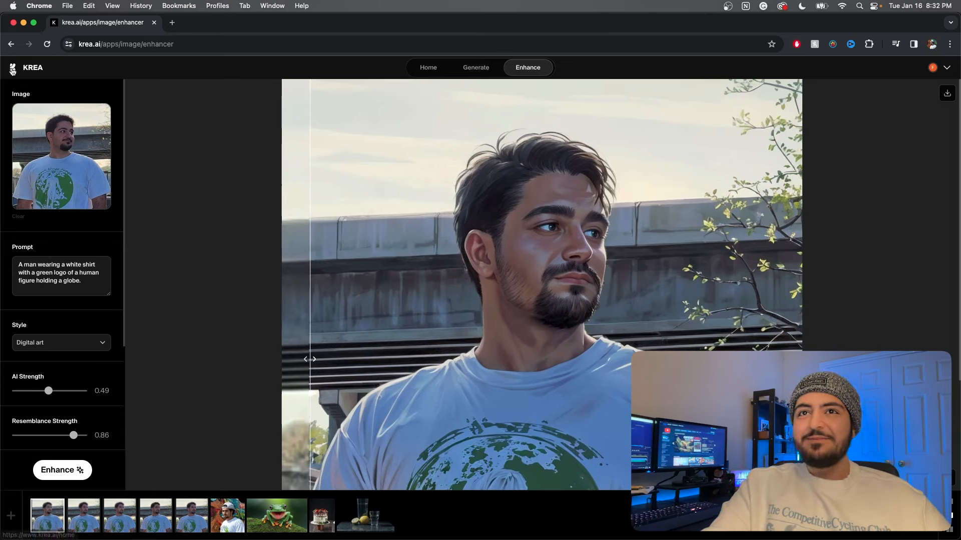
- Go back to the Krea home page and scroll through its tools
{"action": "left_click", "coordinate": [428, 67]}
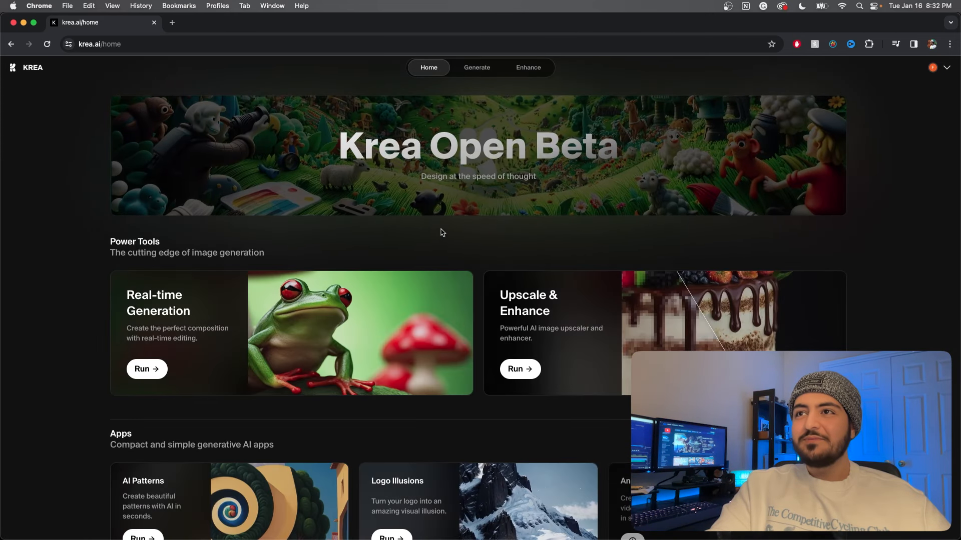
{"action": "scroll", "scroll_direction": "down", "scroll_amount": 3}
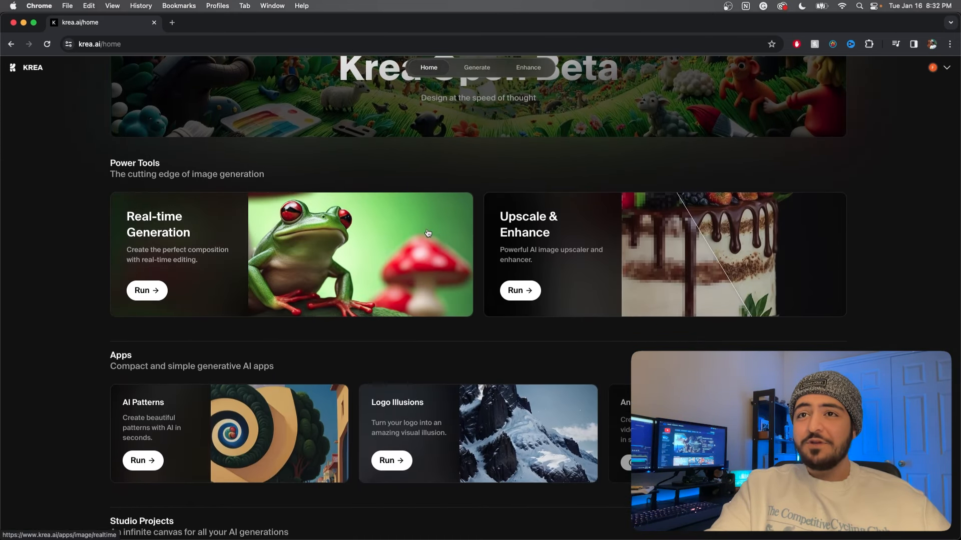
{"action": "mouse_move", "coordinate": [470, 417]}
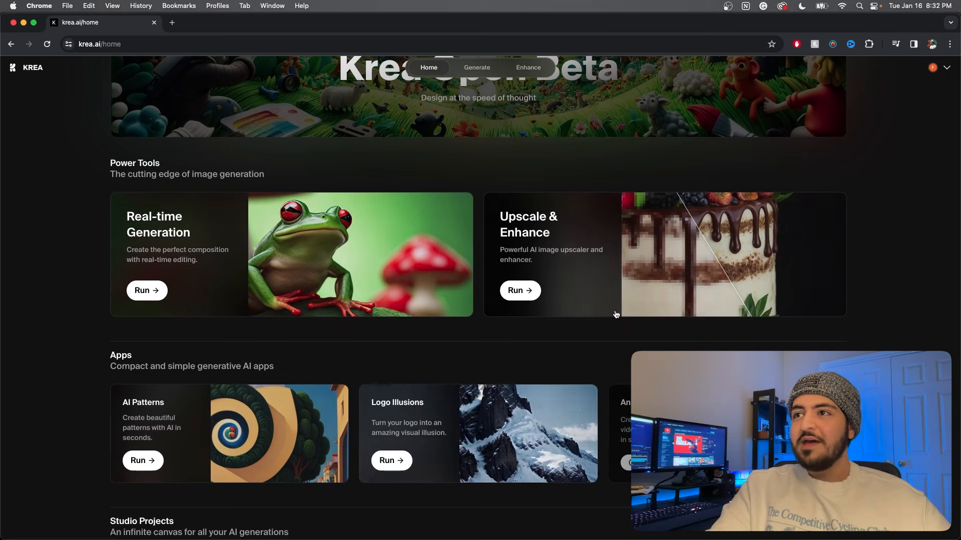
{"action": "mouse_move", "coordinate": [616, 275]}
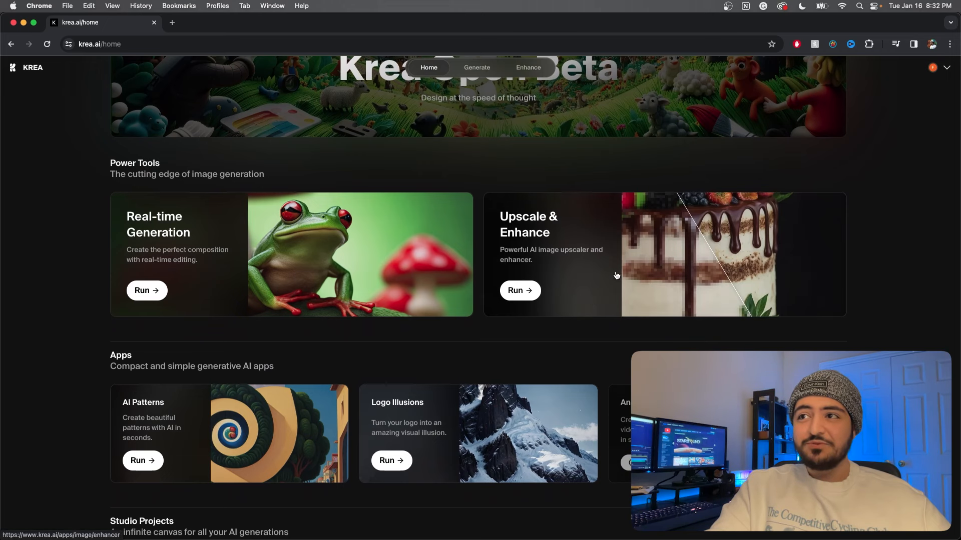
{"action": "scroll", "scroll_direction": "up", "scroll_amount": 3}
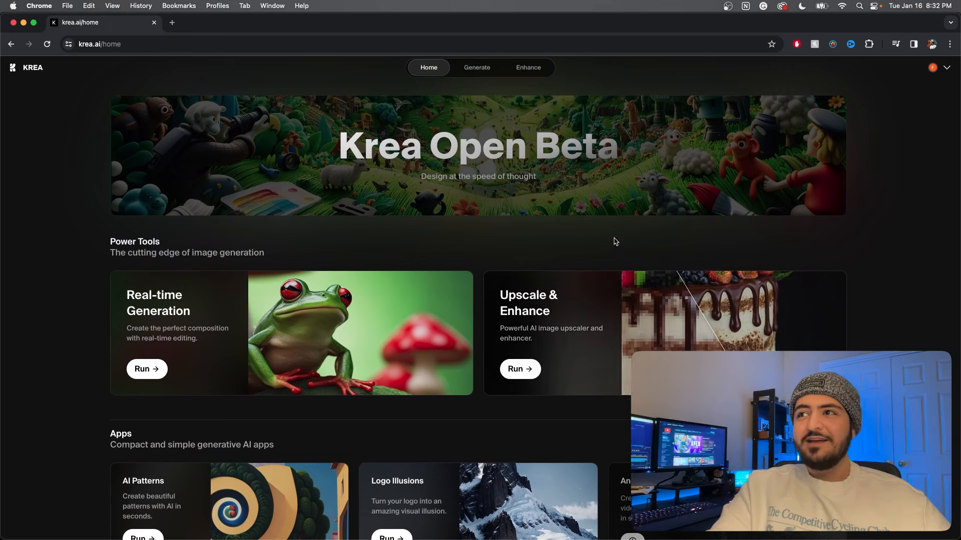
{"action": "mouse_move", "coordinate": [565, 232]}
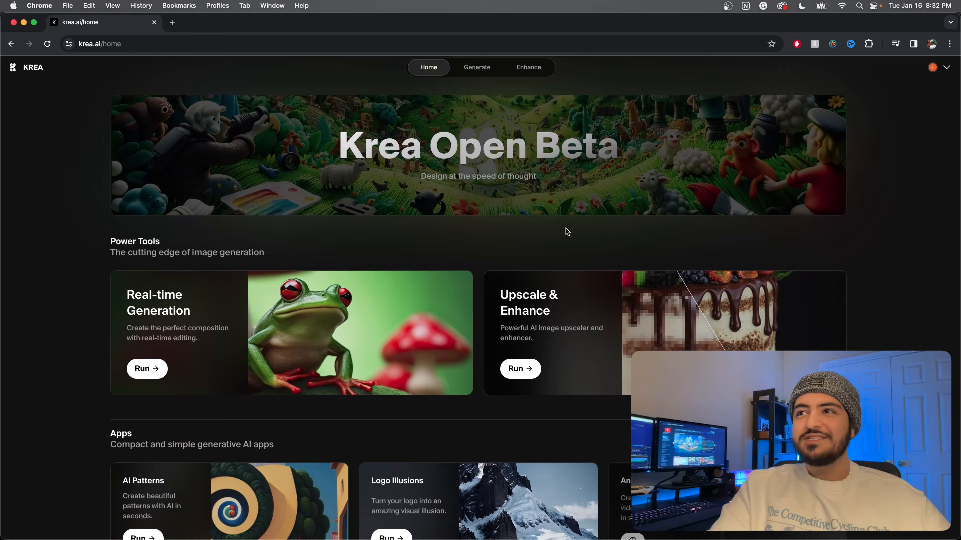
{"action": "mouse_move", "coordinate": [480, 251]}
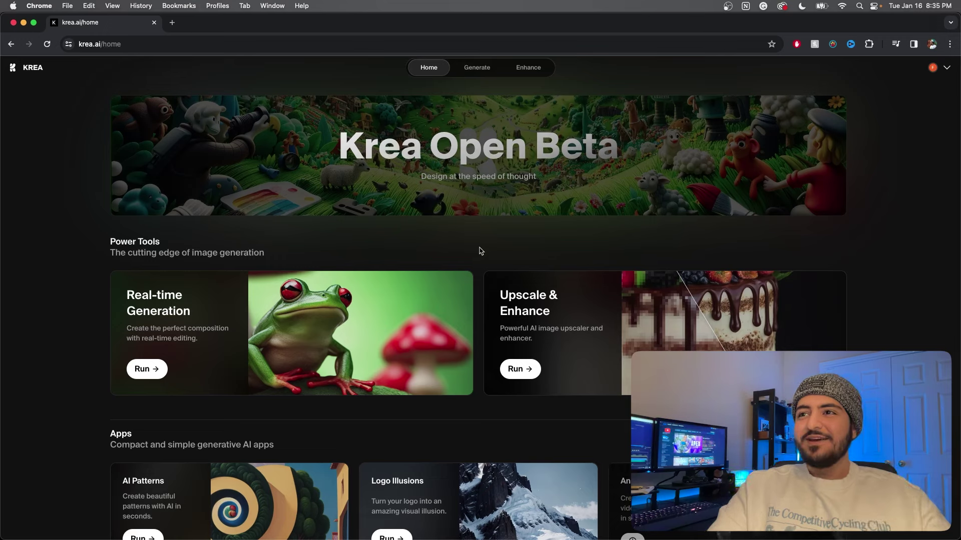